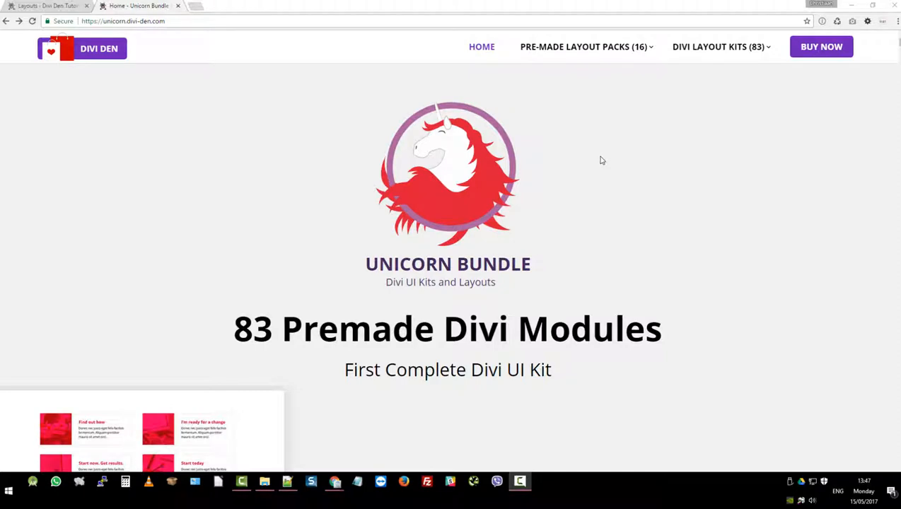
{"action": "mouse_move", "coordinate": [685, 163]}
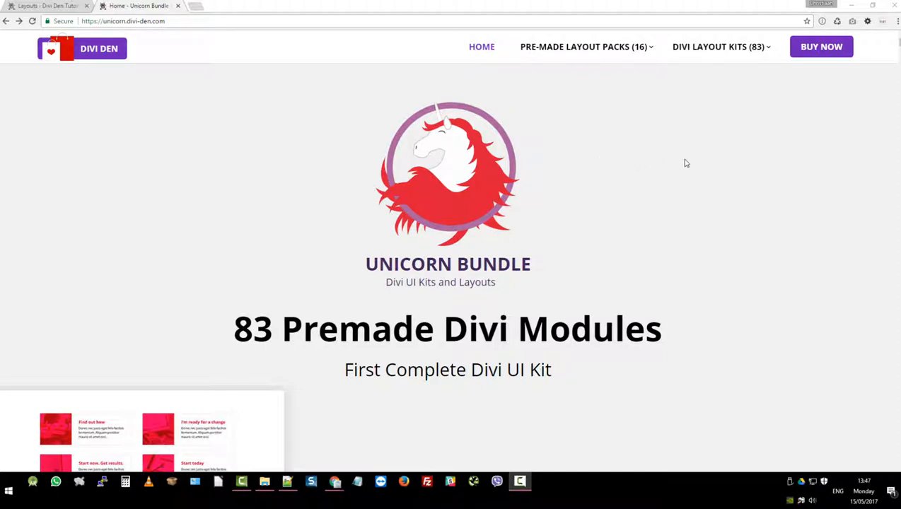
{"action": "mouse_move", "coordinate": [733, 113]}
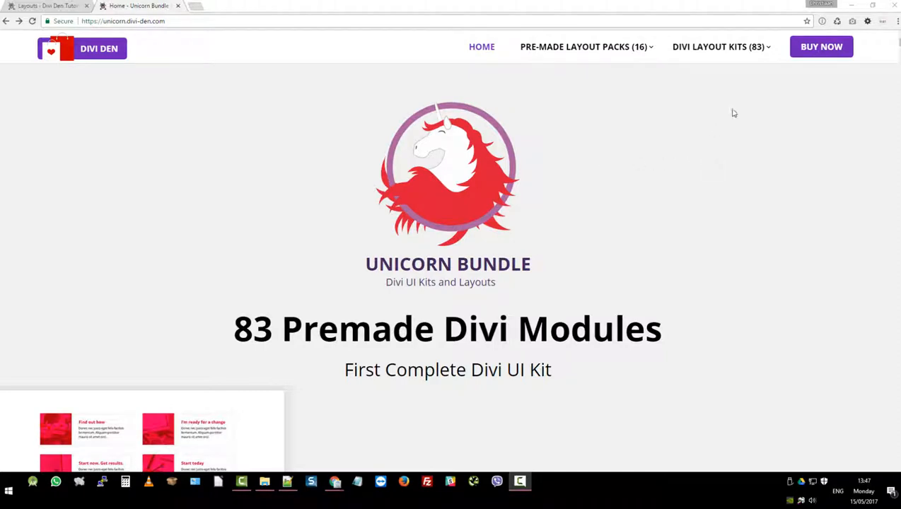
Go to the Headers (9) page from the DIVI LAYOUT KITS (83) menu
{"action": "left_click", "coordinate": [718, 46]}
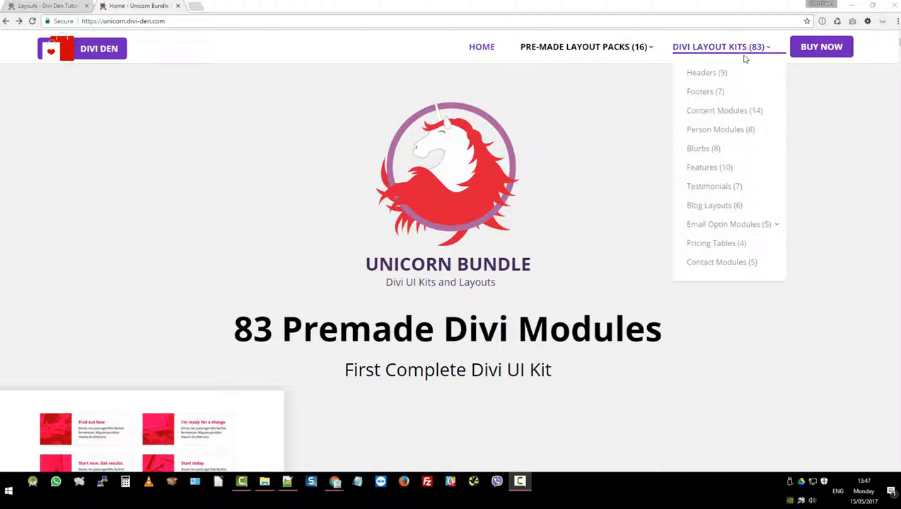
{"action": "mouse_move", "coordinate": [717, 74]}
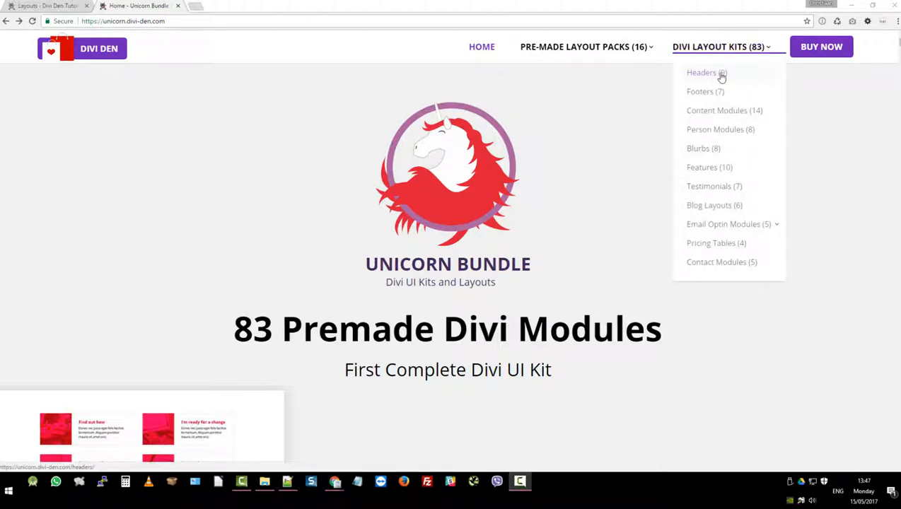
{"action": "left_click", "coordinate": [703, 72]}
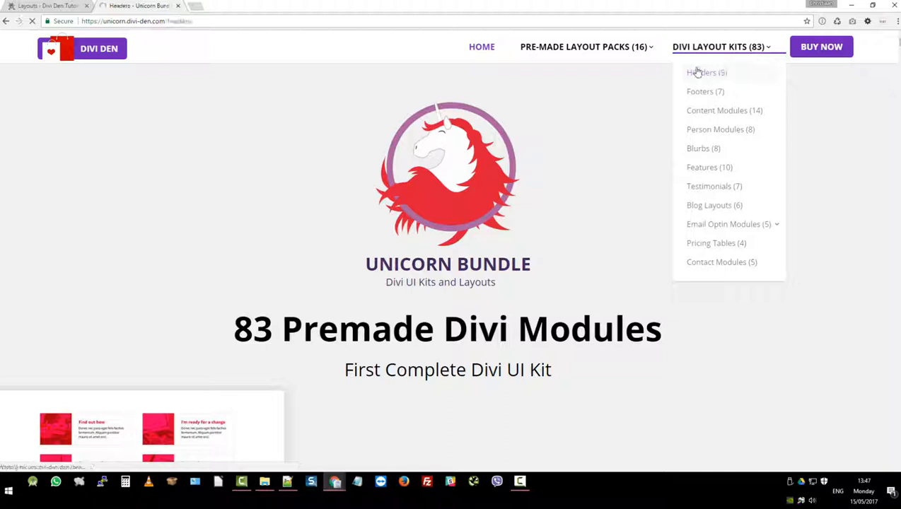
{"action": "left_click", "coordinate": [702, 72]}
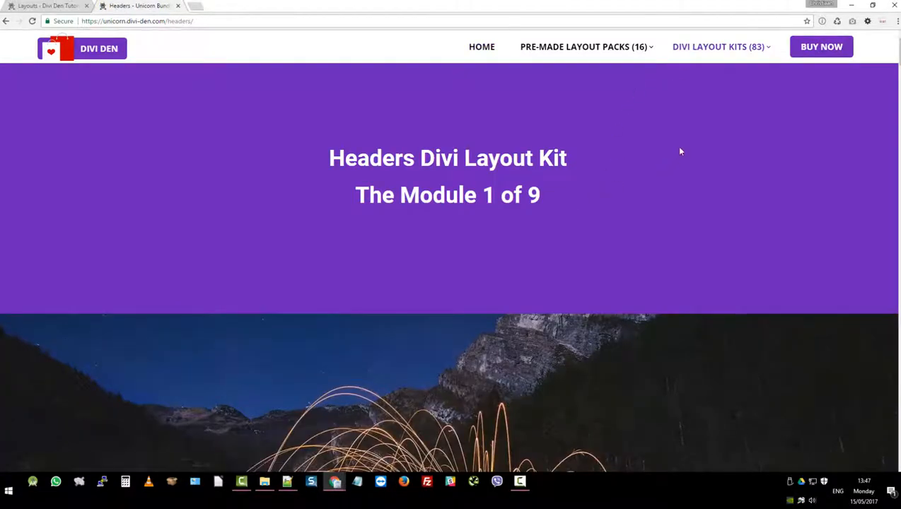
{"action": "mouse_move", "coordinate": [698, 96]}
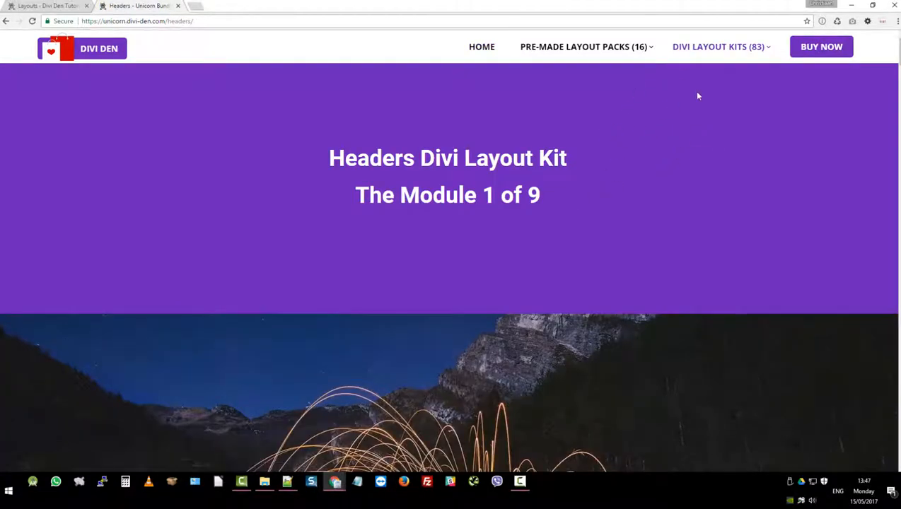
{"action": "mouse_move", "coordinate": [696, 154]}
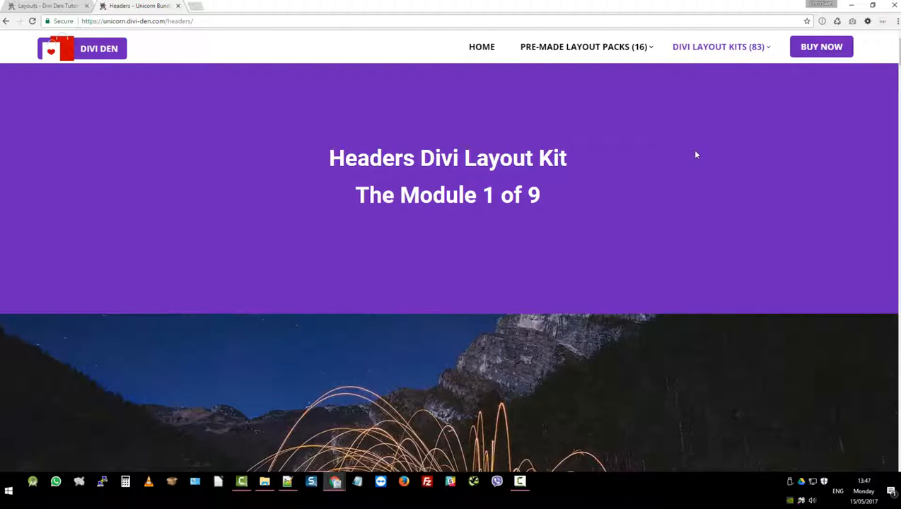
{"action": "scroll", "scroll_direction": "down", "scroll_amount": 3}
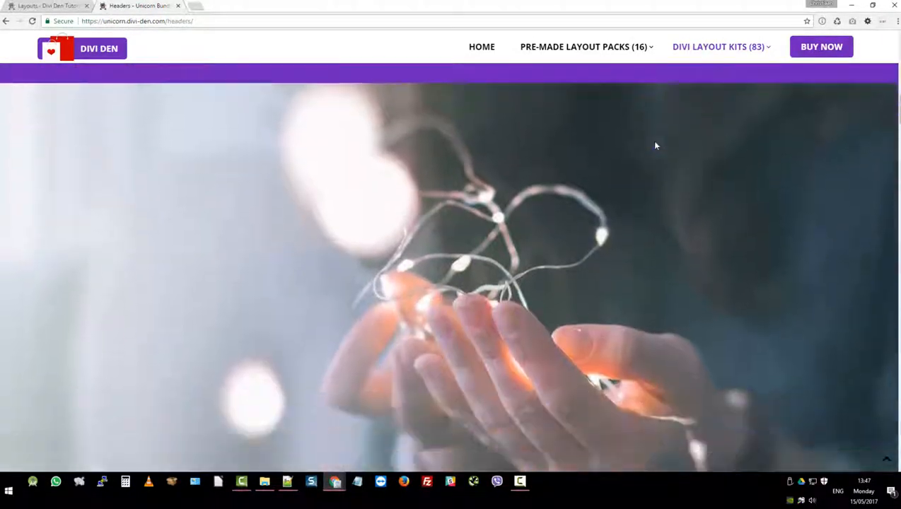
{"action": "scroll", "scroll_direction": "down", "scroll_amount": 3}
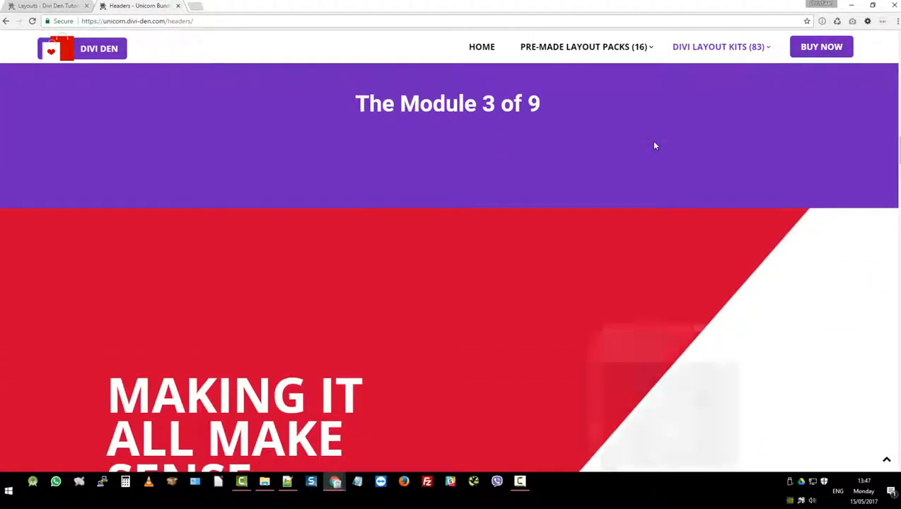
{"action": "scroll", "scroll_direction": "down", "scroll_amount": 3}
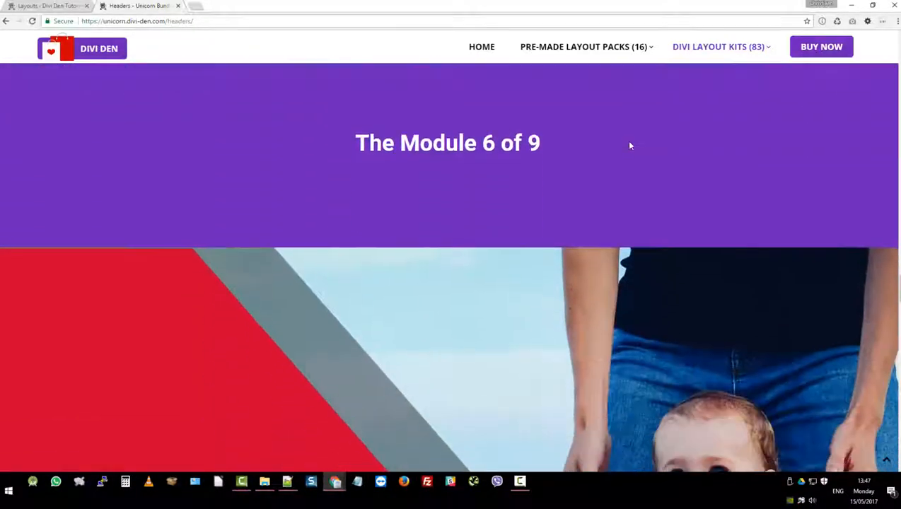
{"action": "scroll", "scroll_direction": "down", "scroll_amount": 3}
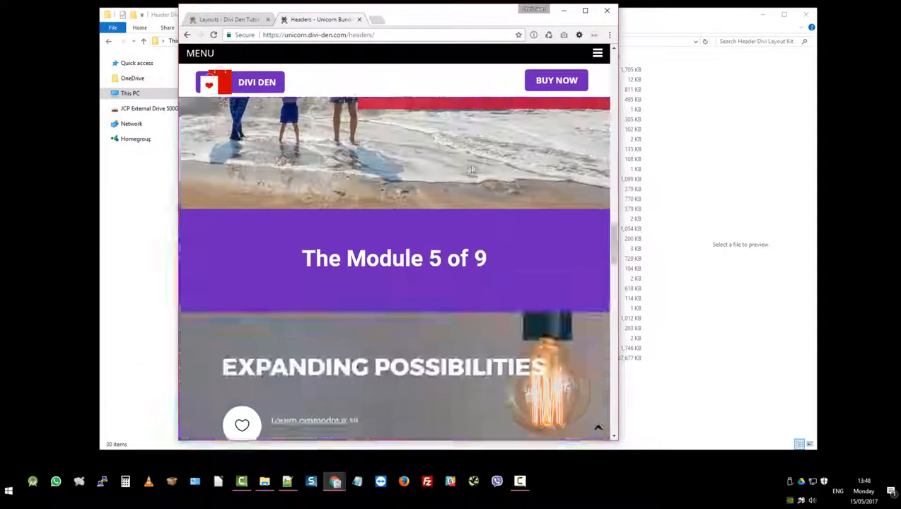
{"action": "left_click", "coordinate": [584, 11]}
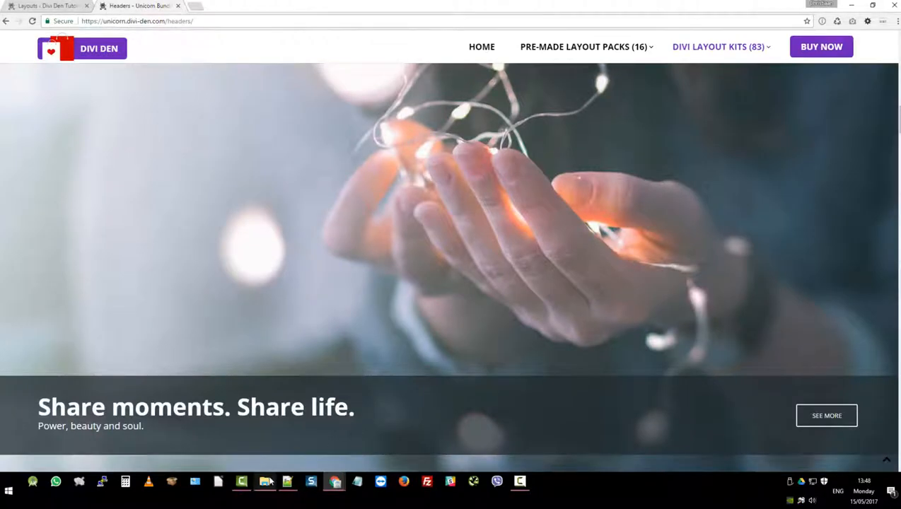
Open the 1-9 Header Divi Layout Kit JPG from Desktop\Header Divi Layout Kit
{"action": "left_click", "coordinate": [264, 481]}
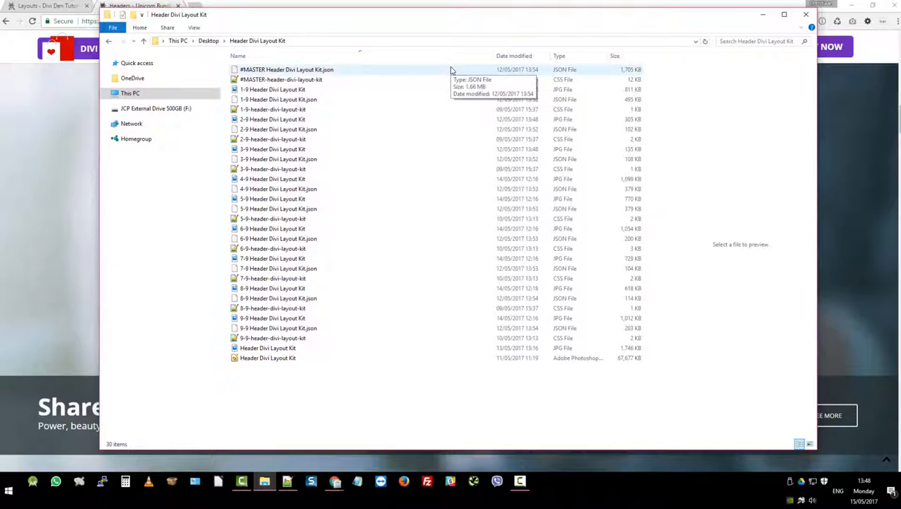
{"action": "mouse_move", "coordinate": [428, 71]}
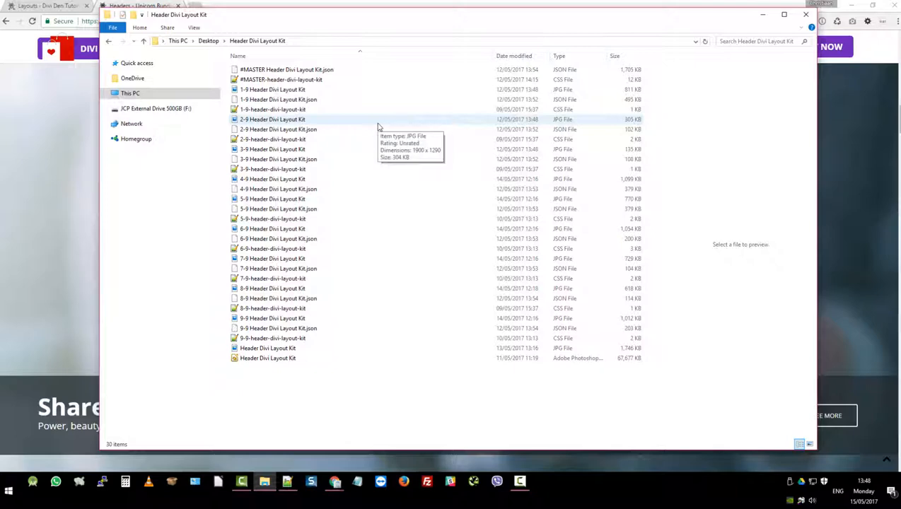
{"action": "mouse_move", "coordinate": [363, 104]}
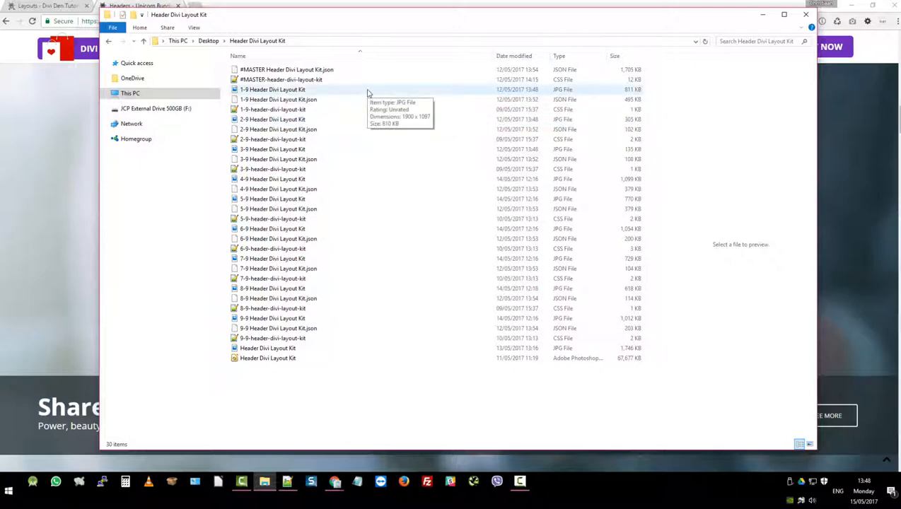
{"action": "double_click", "coordinate": [273, 89]}
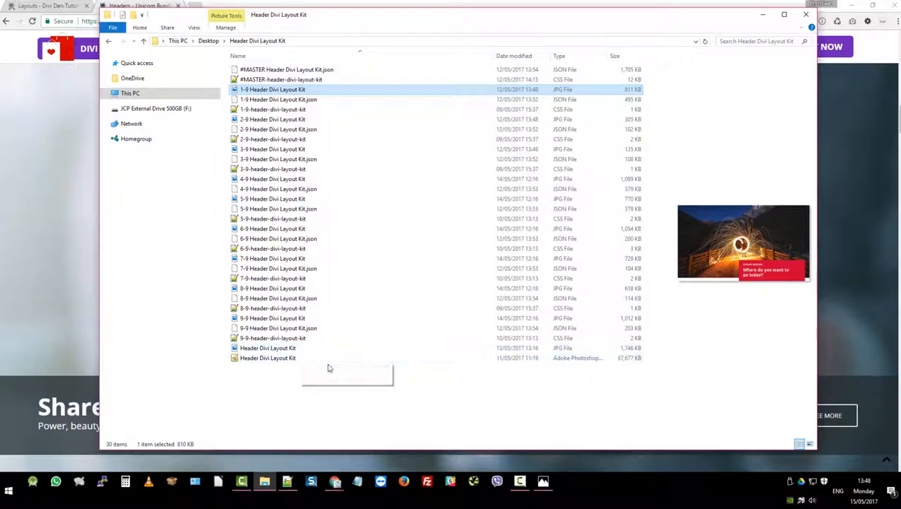
{"action": "mouse_move", "coordinate": [329, 364]}
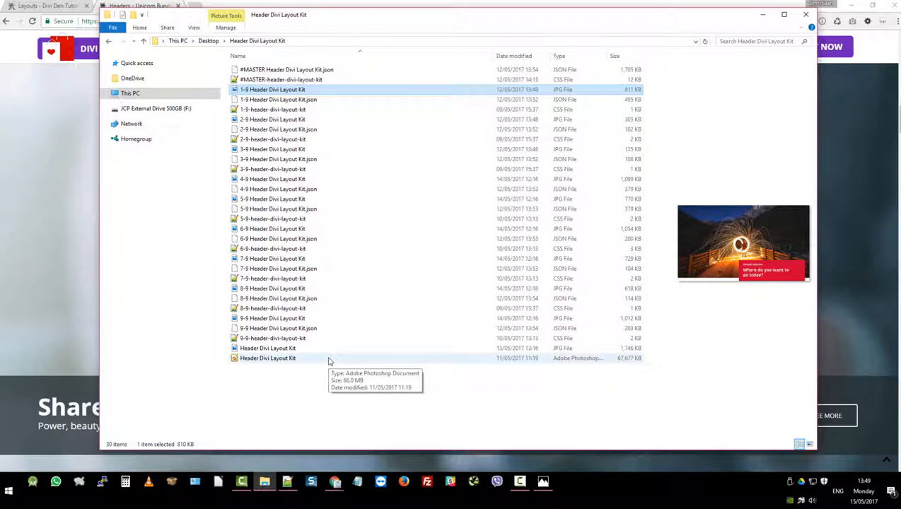
{"action": "mouse_move", "coordinate": [720, 11]}
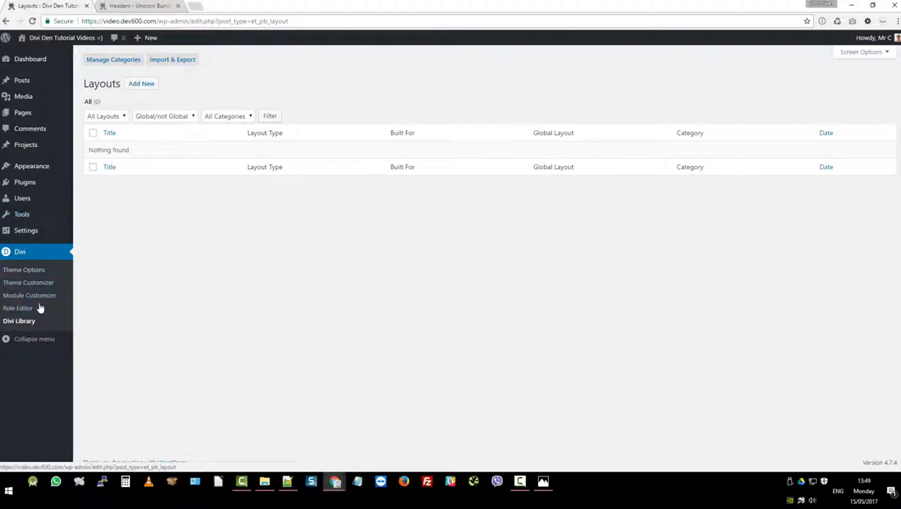
Import the #MASTER JSON layouts file through the Divi Library's Import & Export dialog
{"action": "left_click", "coordinate": [172, 59]}
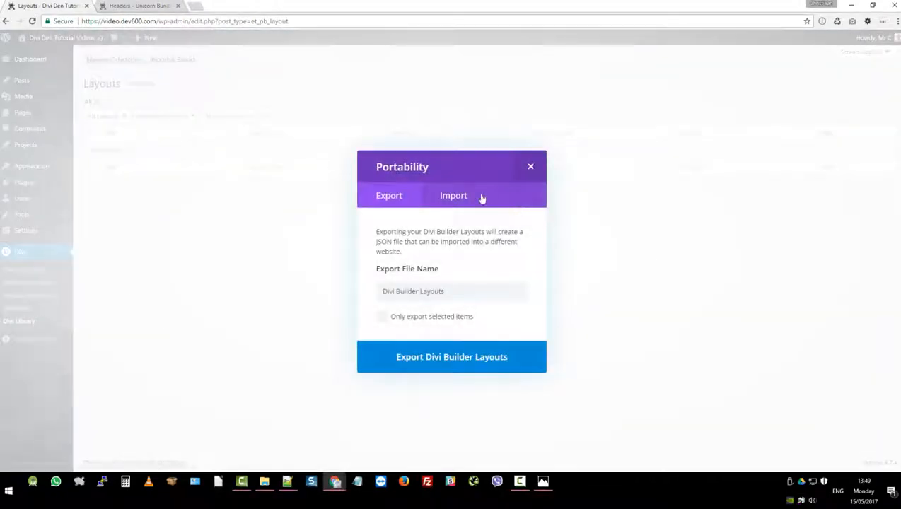
{"action": "left_click", "coordinate": [452, 196]}
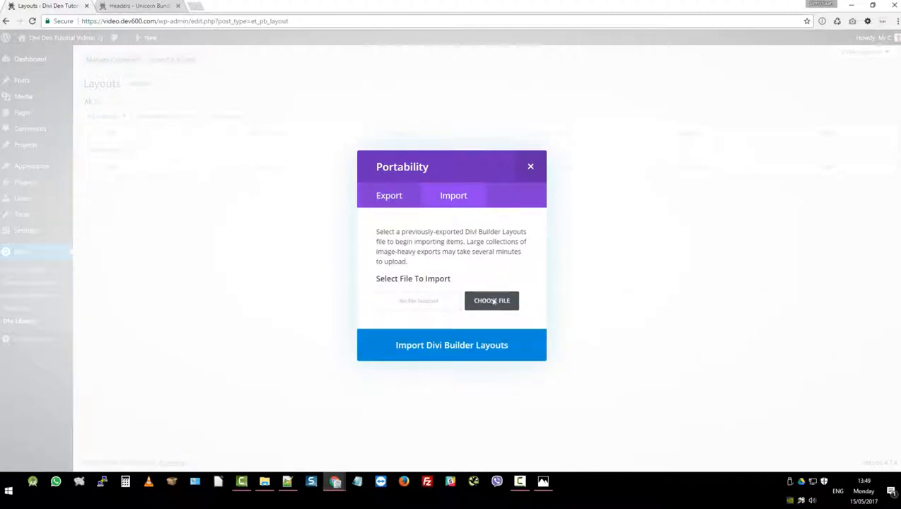
{"action": "left_click", "coordinate": [490, 300]}
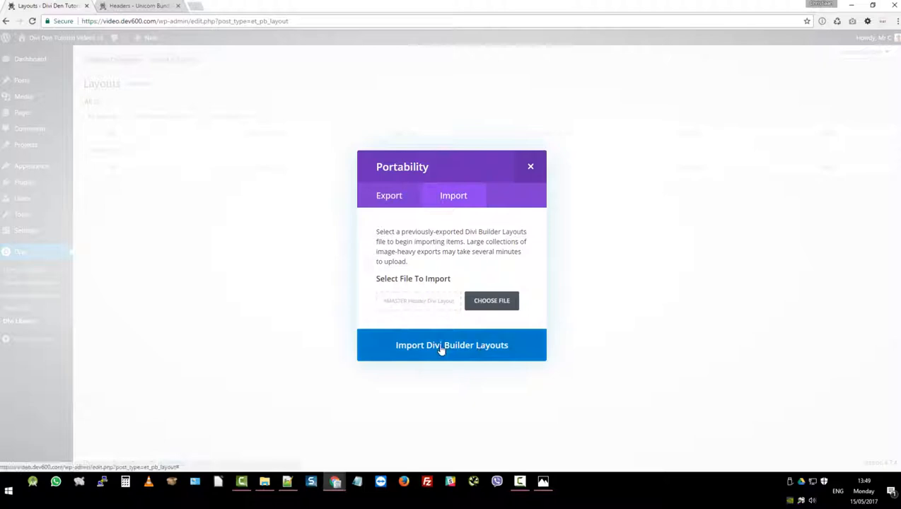
{"action": "left_click", "coordinate": [451, 345]}
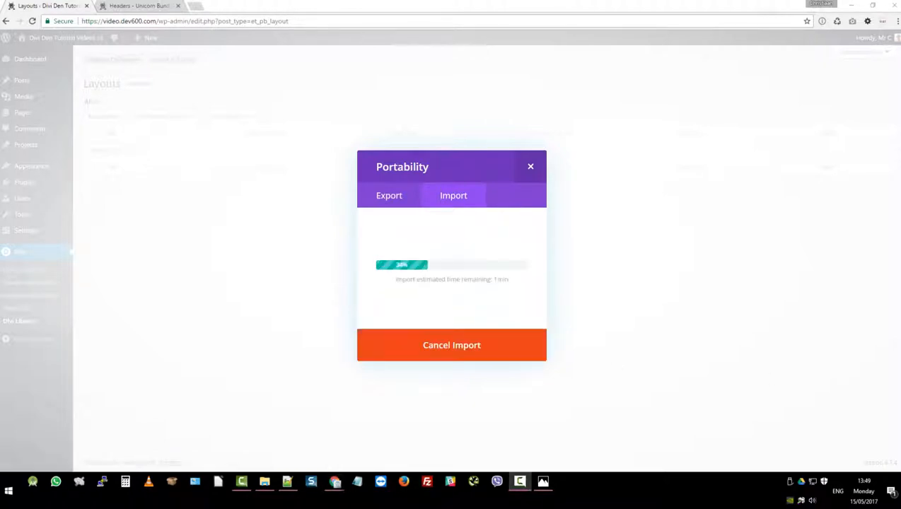
{"action": "mouse_move", "coordinate": [725, 334]}
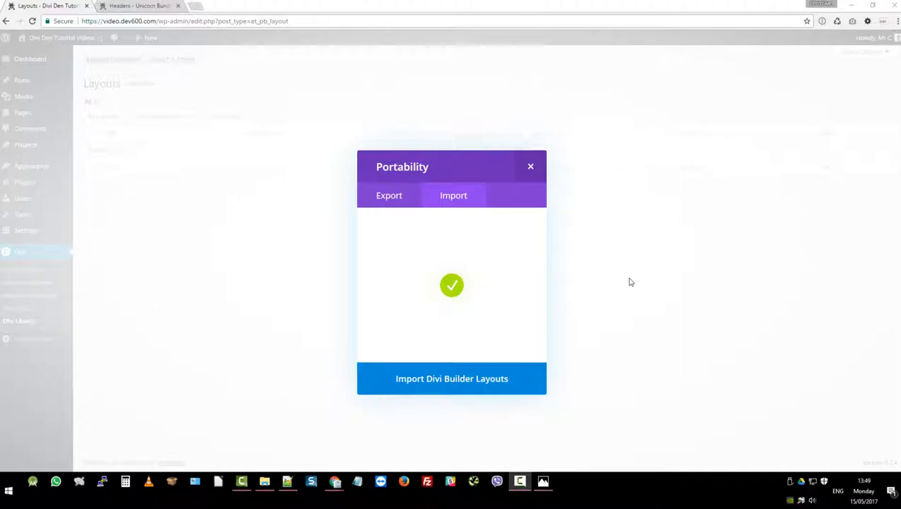
{"action": "left_click", "coordinate": [451, 378]}
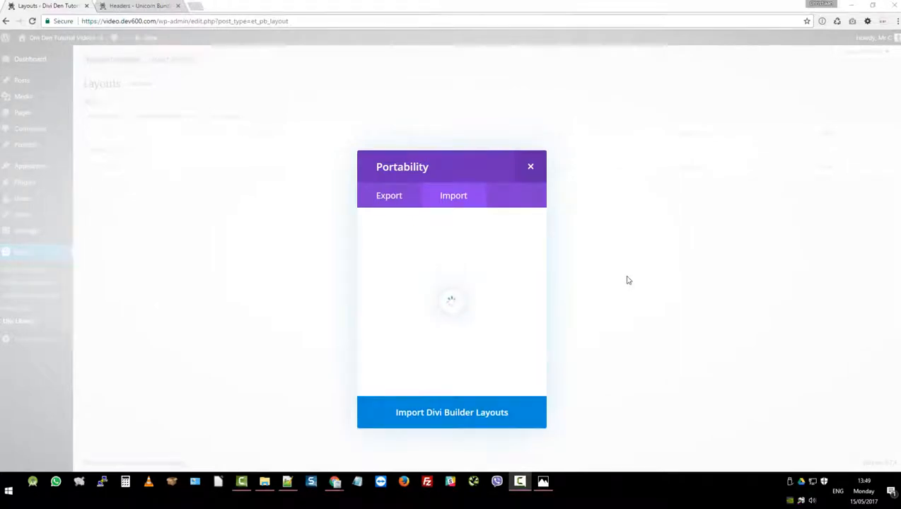
{"action": "left_click", "coordinate": [530, 166]}
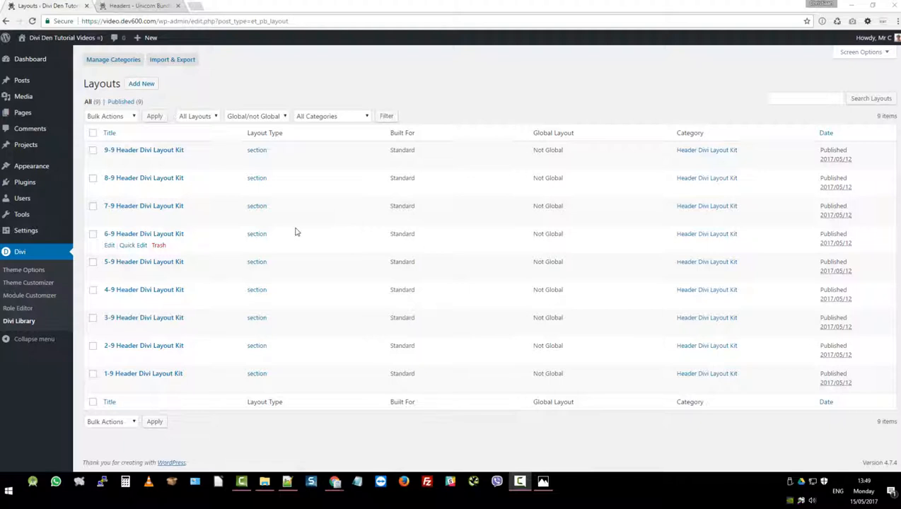
{"action": "mouse_move", "coordinate": [258, 177]}
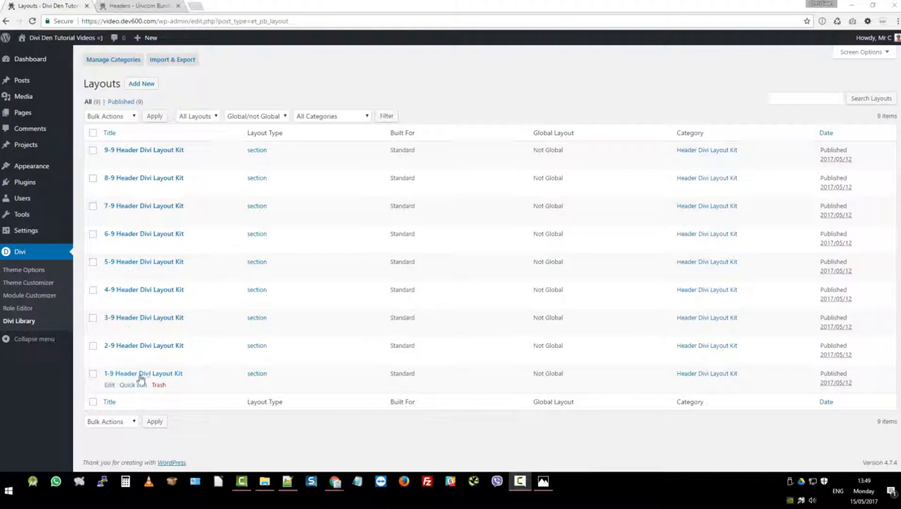
{"action": "double_click", "coordinate": [177, 373]}
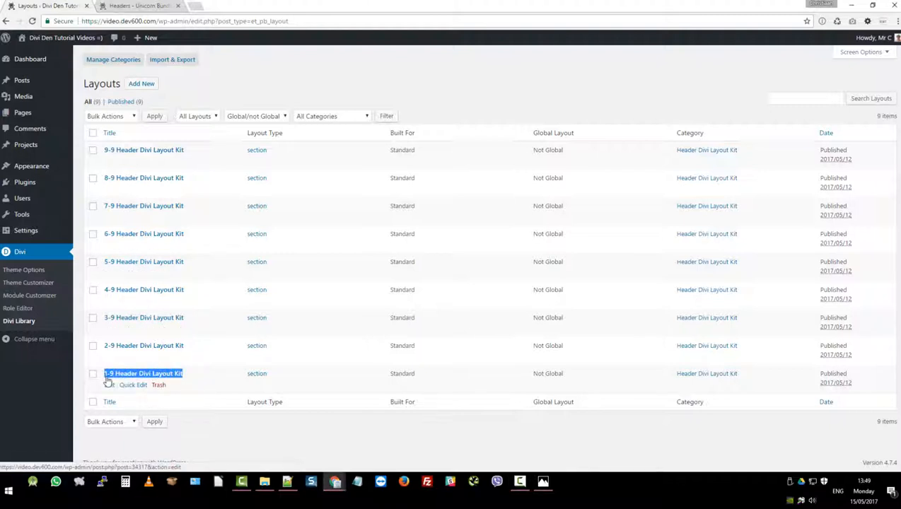
{"action": "mouse_move", "coordinate": [23, 113]}
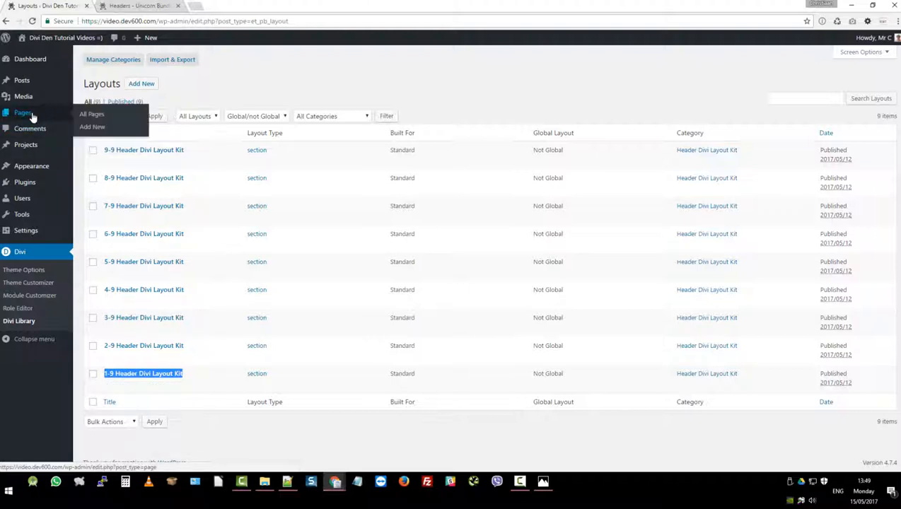
Create page 'Test 1-9 Header Divi Layout Kit' using the Divi Builder and Blank Page template
{"action": "left_click", "coordinate": [91, 114]}
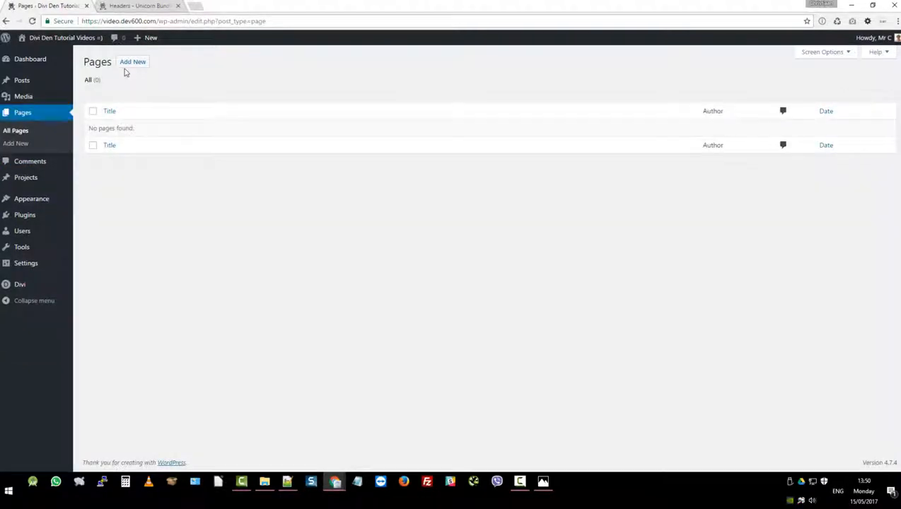
{"action": "left_click", "coordinate": [133, 61]}
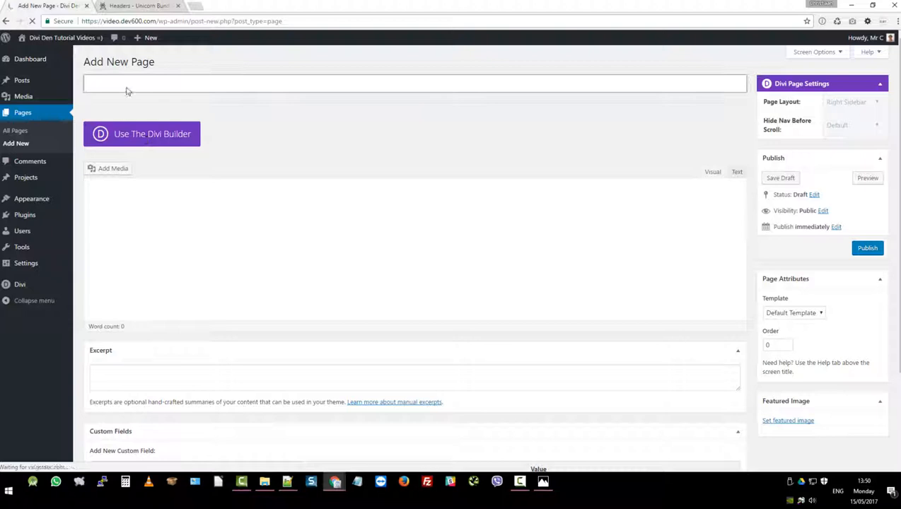
{"action": "type", "text": "Test 1-9 Header Divi Layout Kit"}
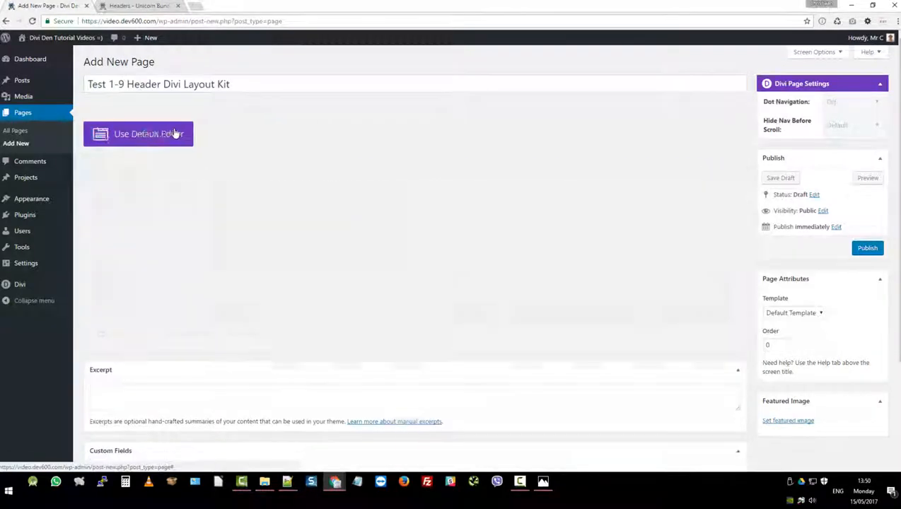
{"action": "left_click", "coordinate": [138, 134]}
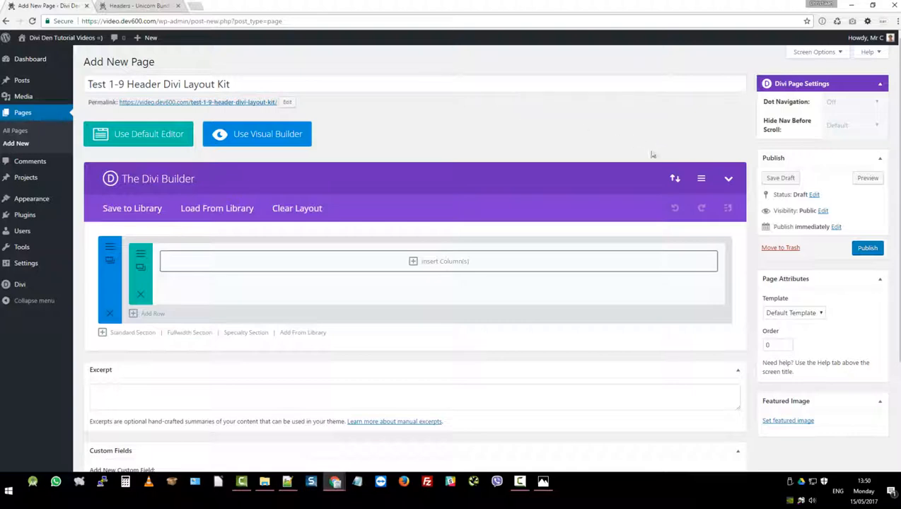
{"action": "left_click", "coordinate": [793, 313]}
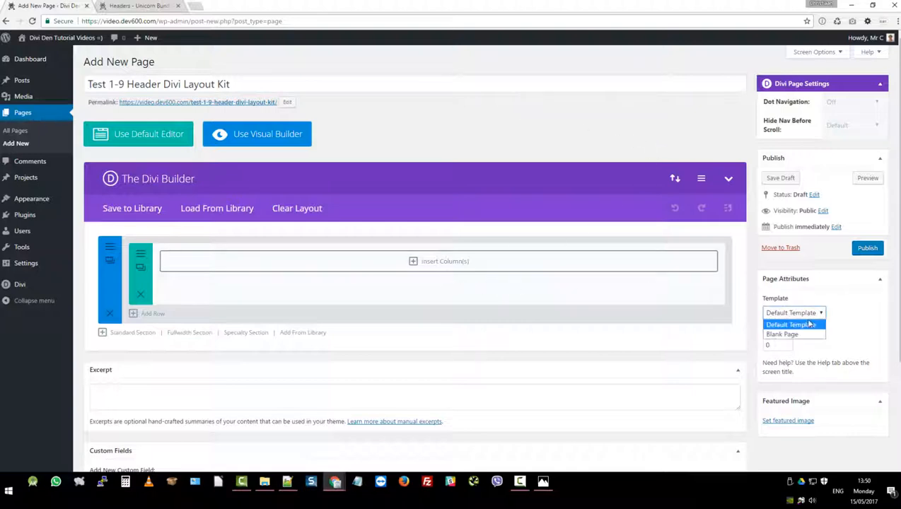
{"action": "left_click", "coordinate": [782, 335]}
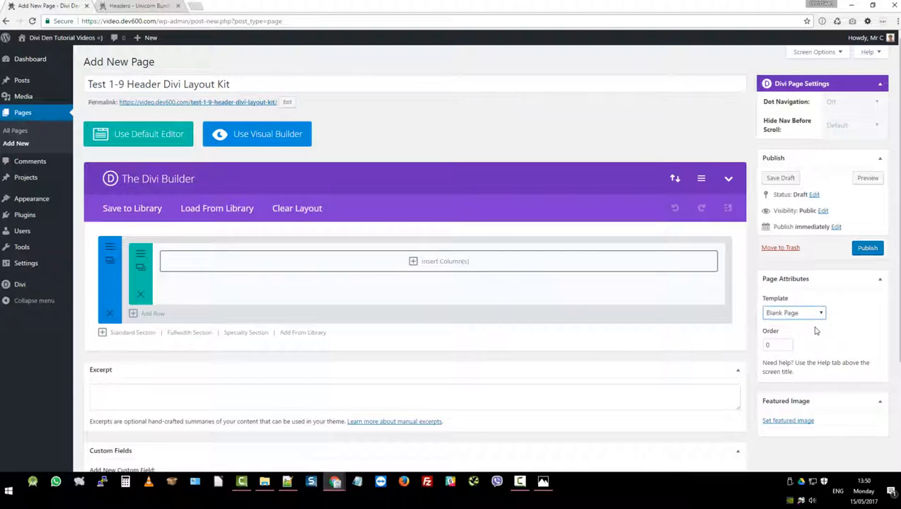
{"action": "mouse_move", "coordinate": [473, 140]}
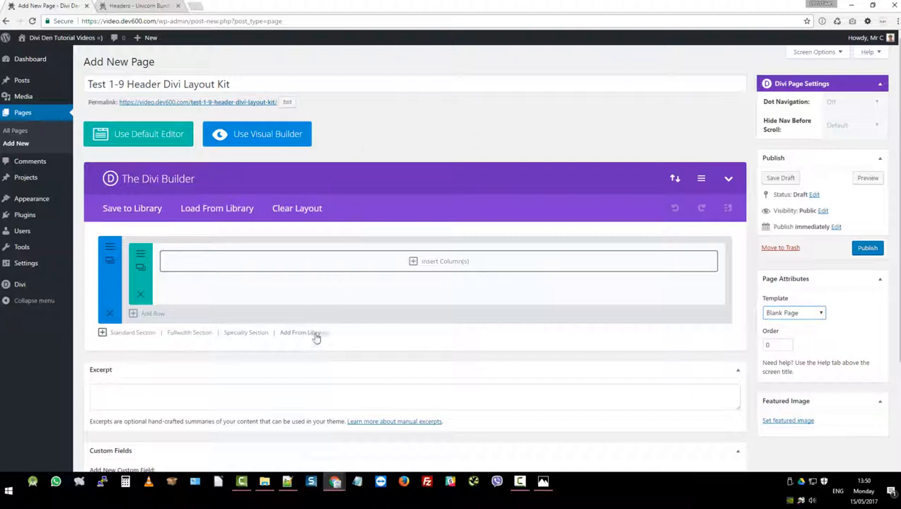
Load the 1-9 Header Divi Layout Kit layout, publish, and open the live page in a new tab
{"action": "left_click", "coordinate": [296, 332]}
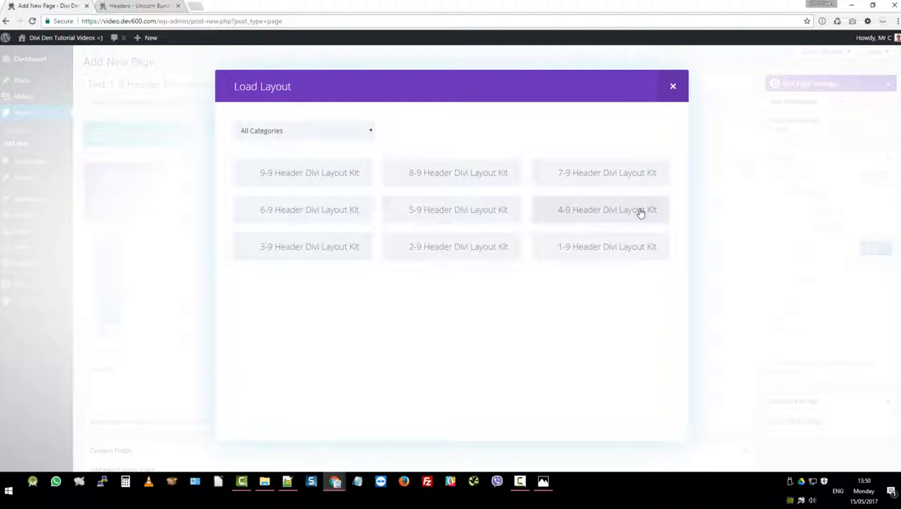
{"action": "left_click", "coordinate": [606, 246]}
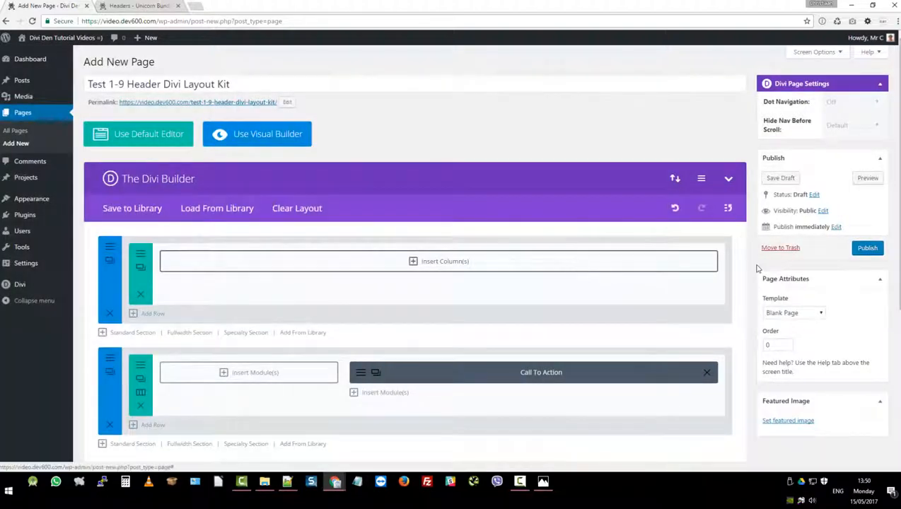
{"action": "left_click", "coordinate": [866, 248]}
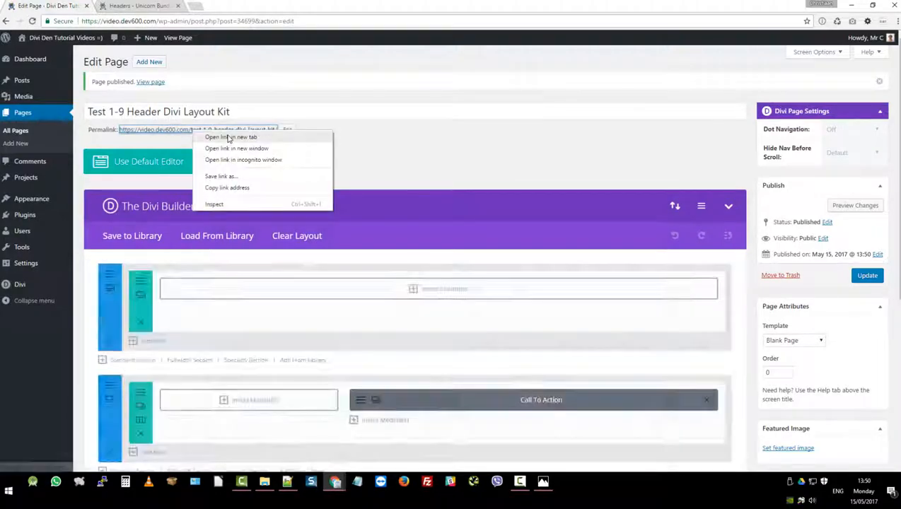
{"action": "left_click", "coordinate": [233, 137]}
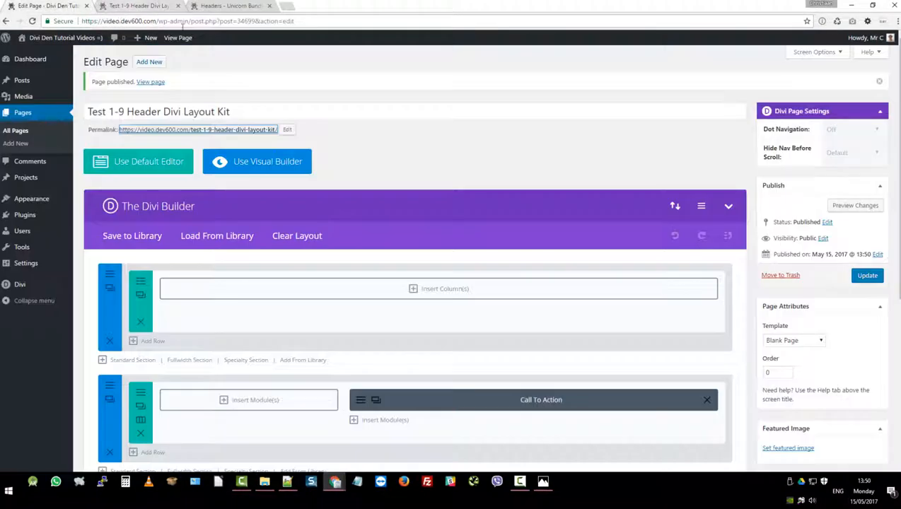
Add another library layout to the page and update it
{"action": "scroll", "scroll_direction": "down", "scroll_amount": 3}
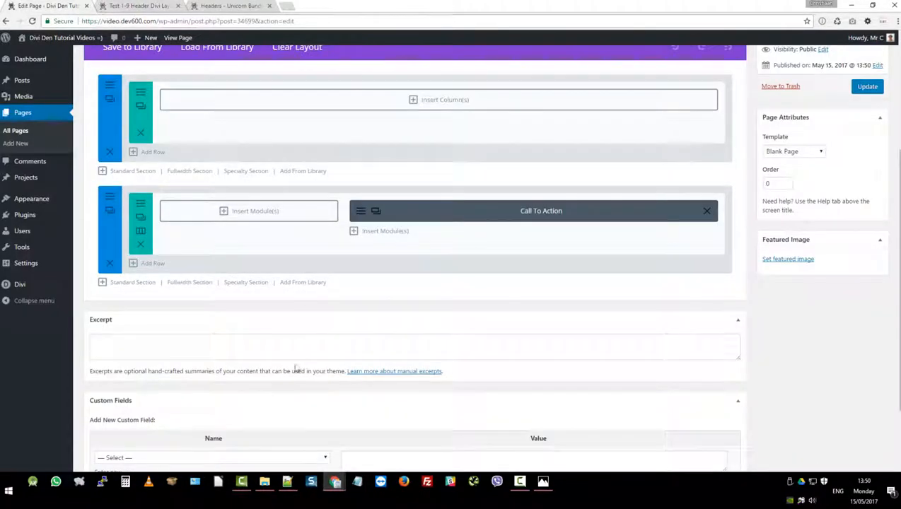
{"action": "left_click", "coordinate": [217, 47]}
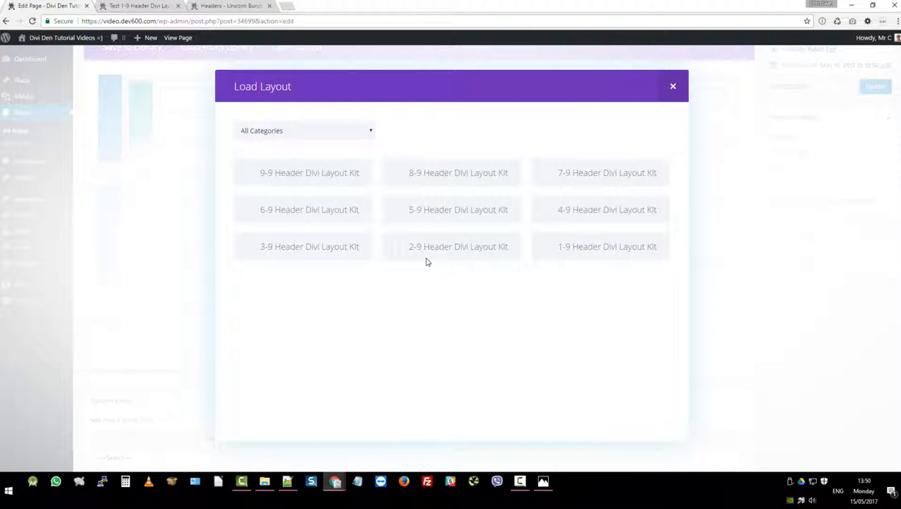
{"action": "mouse_move", "coordinate": [574, 214]}
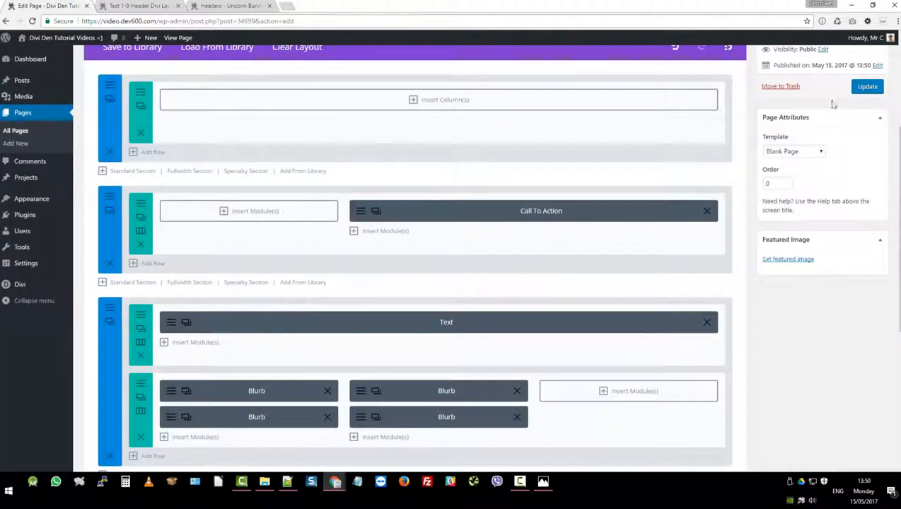
{"action": "left_click", "coordinate": [866, 85]}
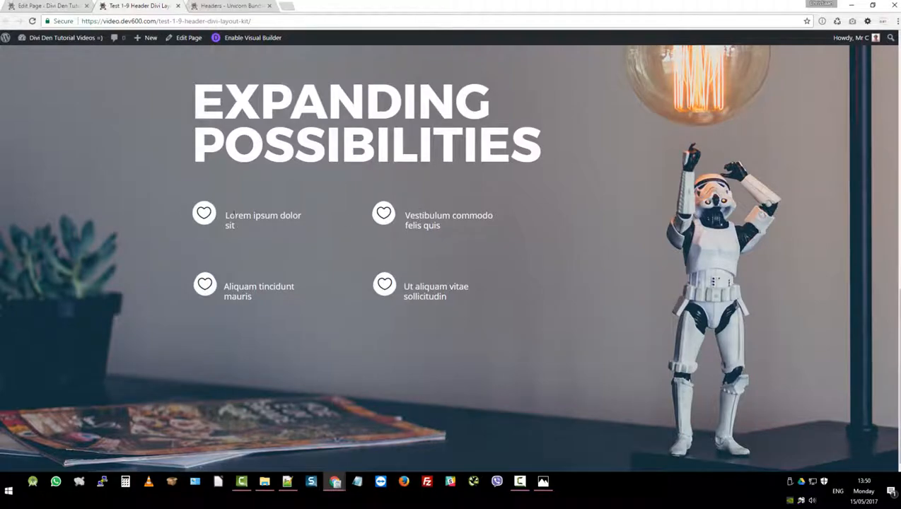
{"action": "mouse_move", "coordinate": [533, 178]}
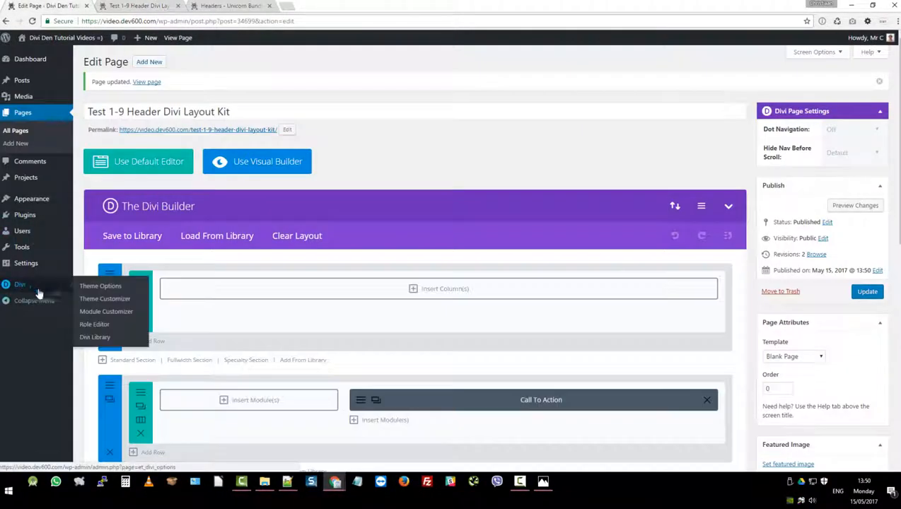
Open Divi > Theme Options and scroll down to the empty Custom CSS field
{"action": "left_click", "coordinate": [95, 337]}
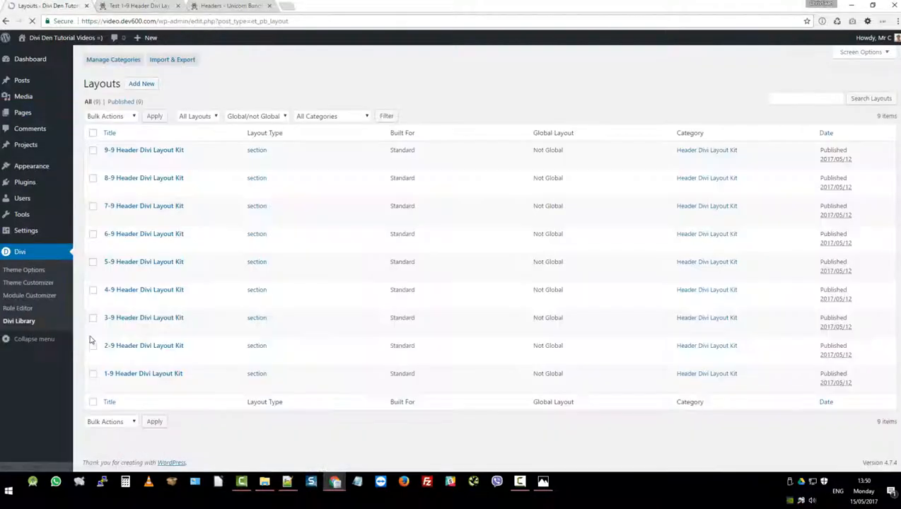
{"action": "mouse_move", "coordinate": [143, 251]}
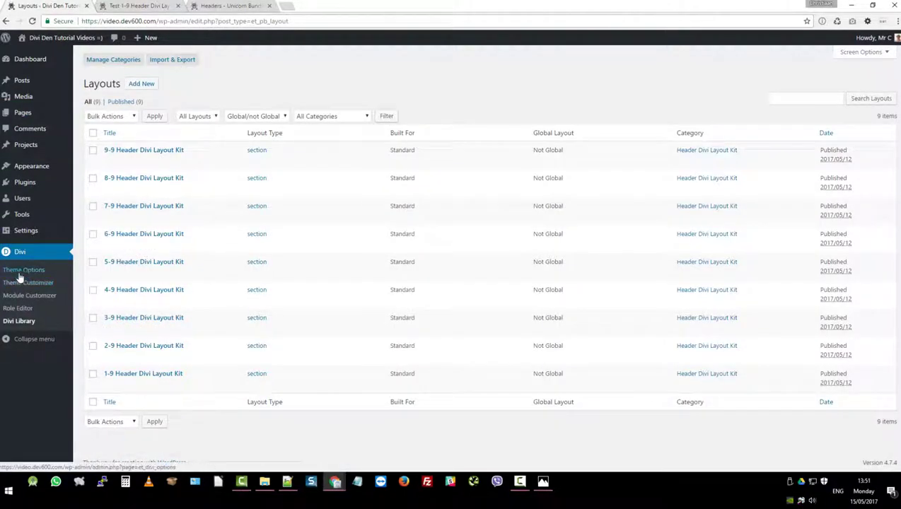
{"action": "left_click", "coordinate": [24, 269]}
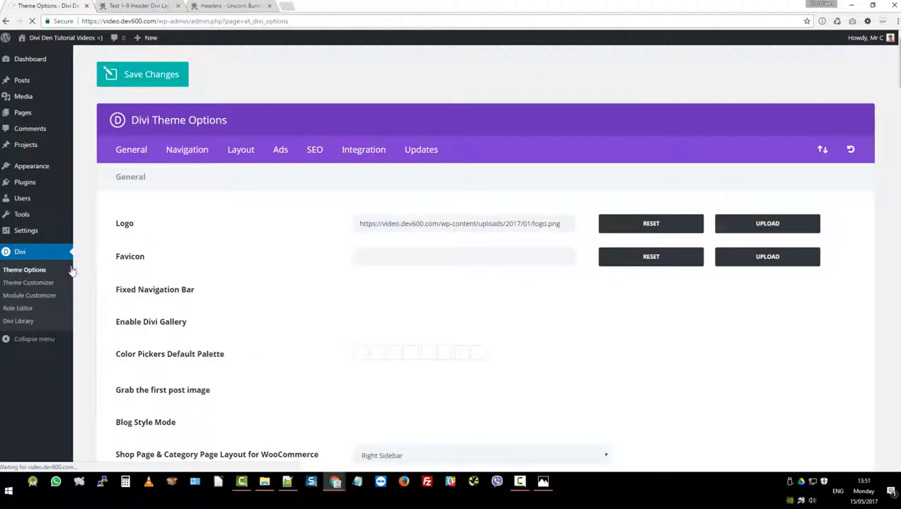
{"action": "scroll", "scroll_direction": "down", "scroll_amount": 3}
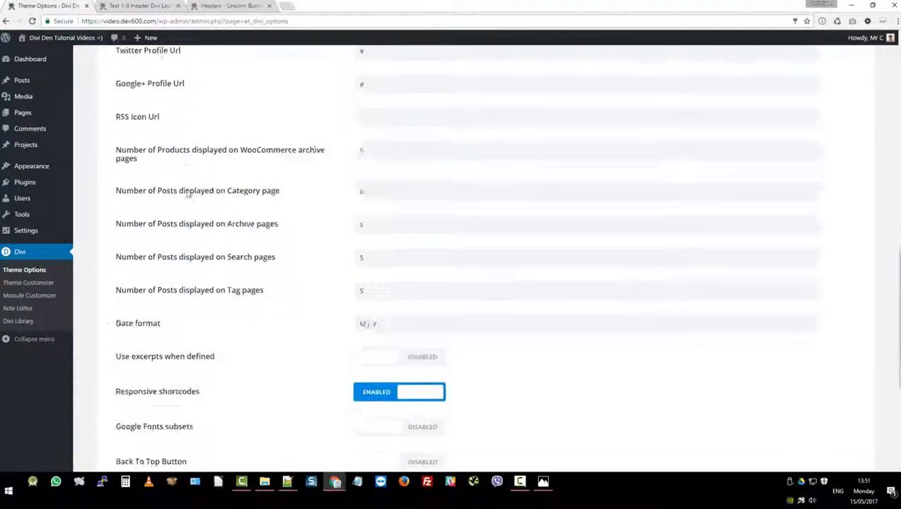
{"action": "scroll", "scroll_direction": "down", "scroll_amount": 3}
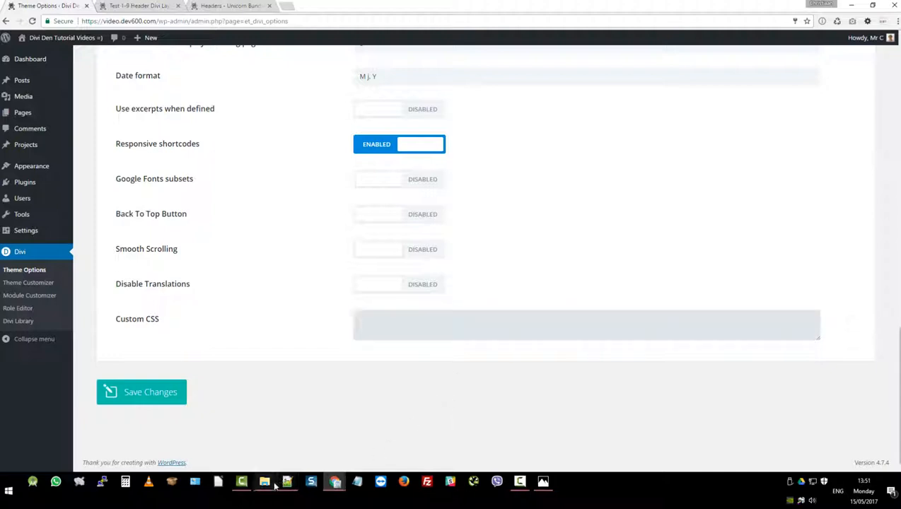
{"action": "left_click", "coordinate": [263, 481]}
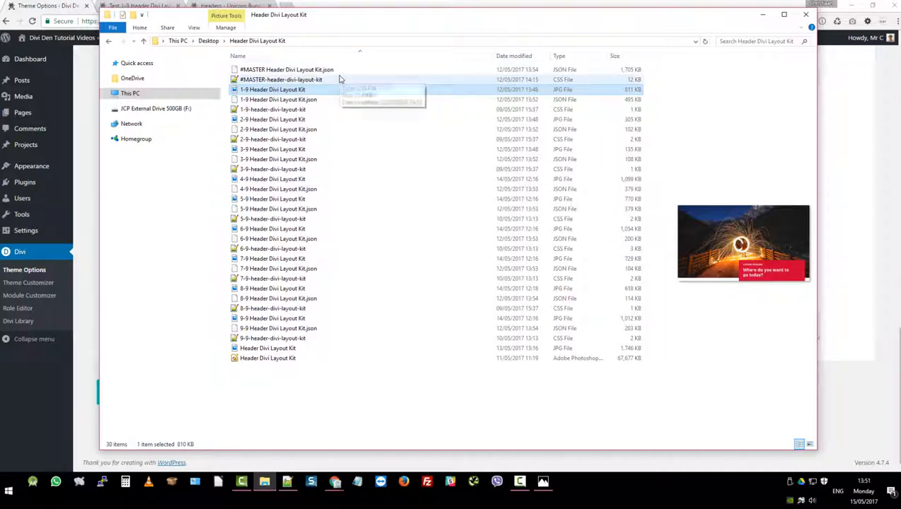
Open the master header kit CSS file in Notepad++ and select all its code
{"action": "left_click", "coordinate": [281, 80]}
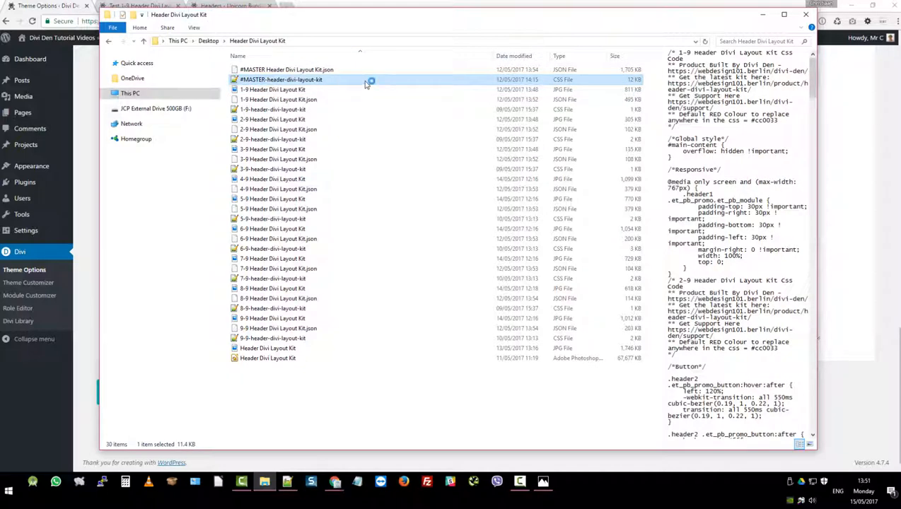
{"action": "double_click", "coordinate": [277, 79]}
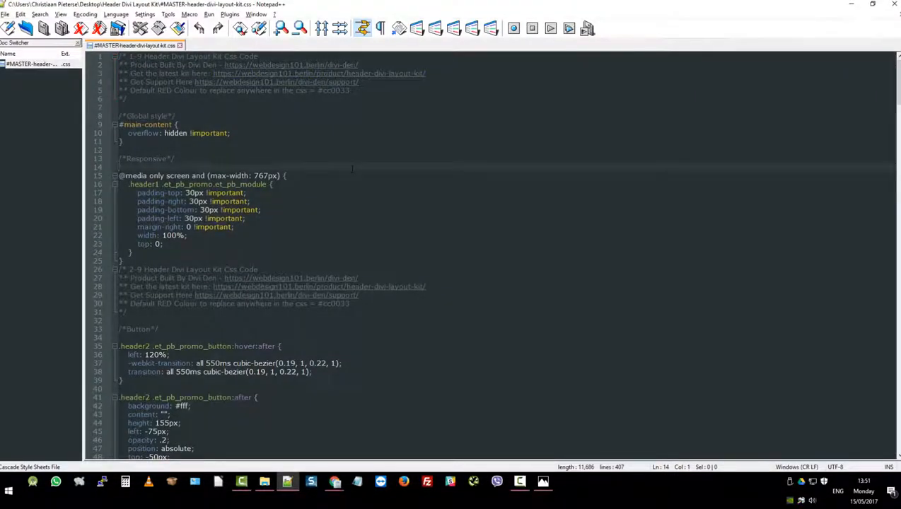
{"action": "key", "text": "ctrl+a"}
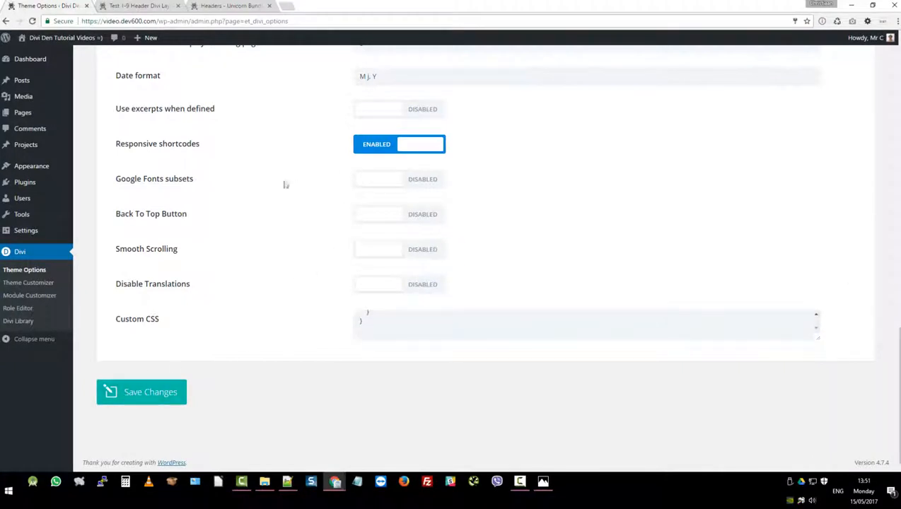
{"action": "mouse_move", "coordinate": [278, 403]}
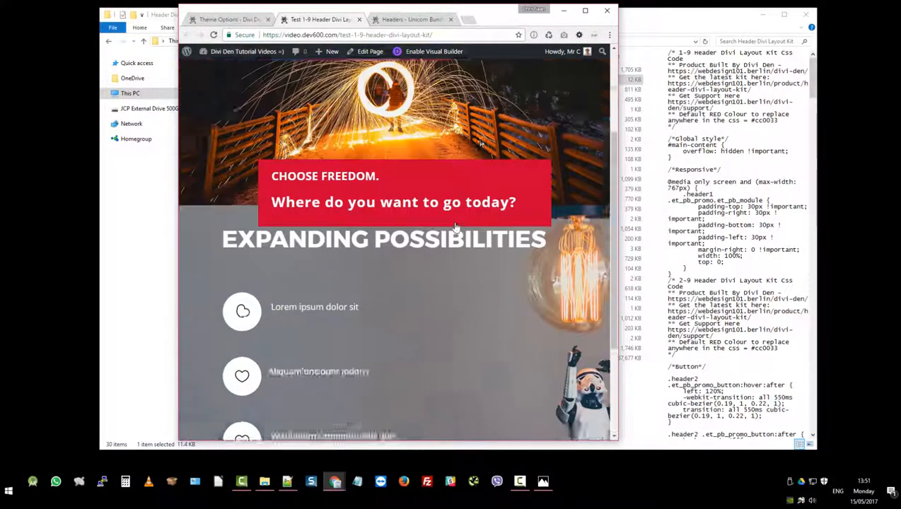
Scroll the live Test 1-9 Header page to view the red call-to-action box
{"action": "scroll", "scroll_direction": "down", "scroll_amount": 3}
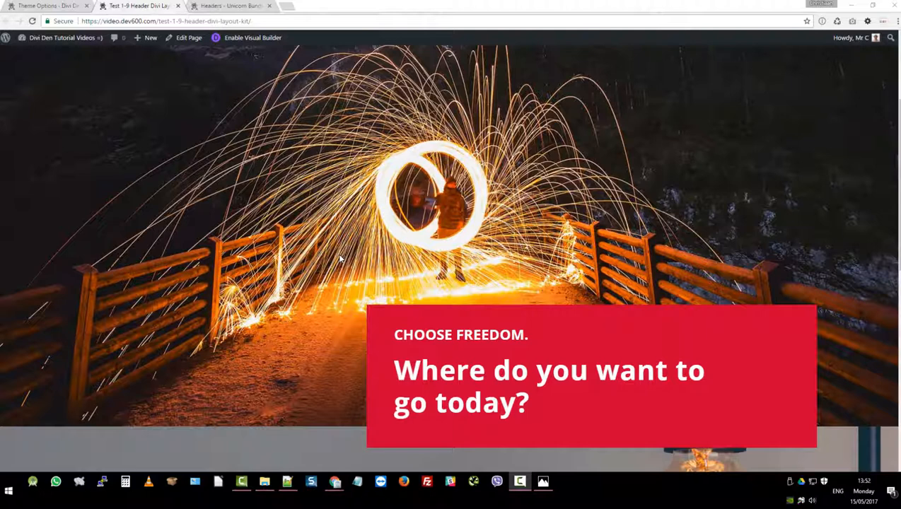
{"action": "mouse_move", "coordinate": [337, 249]}
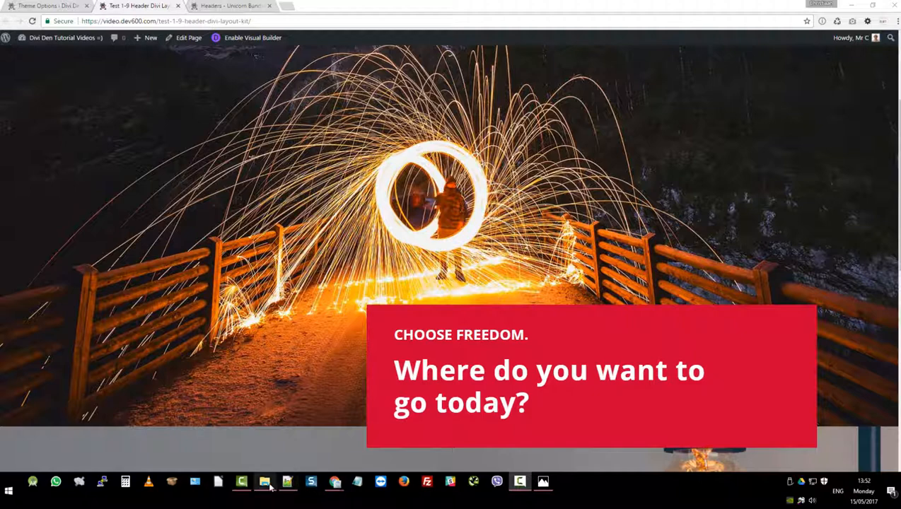
{"action": "left_click", "coordinate": [267, 479]}
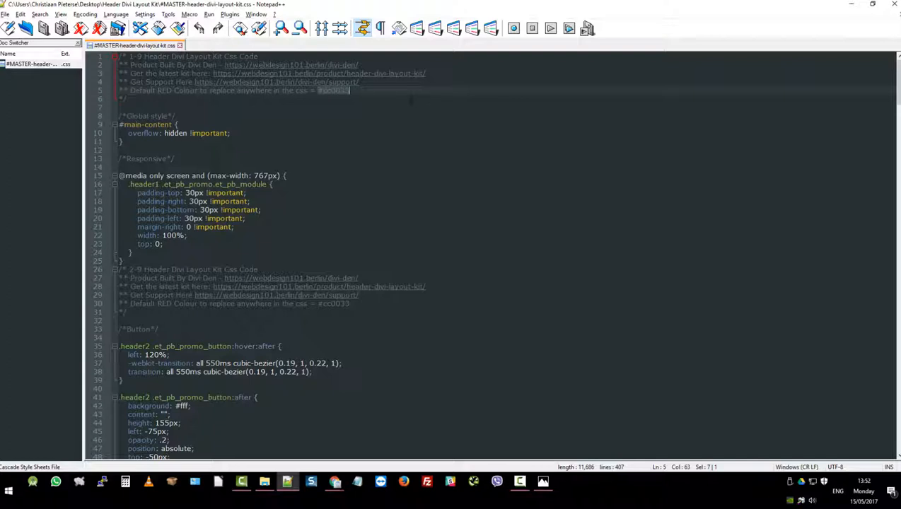
Replace red #cc0033 with the purple hex code using Notepad++ Find and Replace
{"action": "key", "text": "Ctrl+f"}
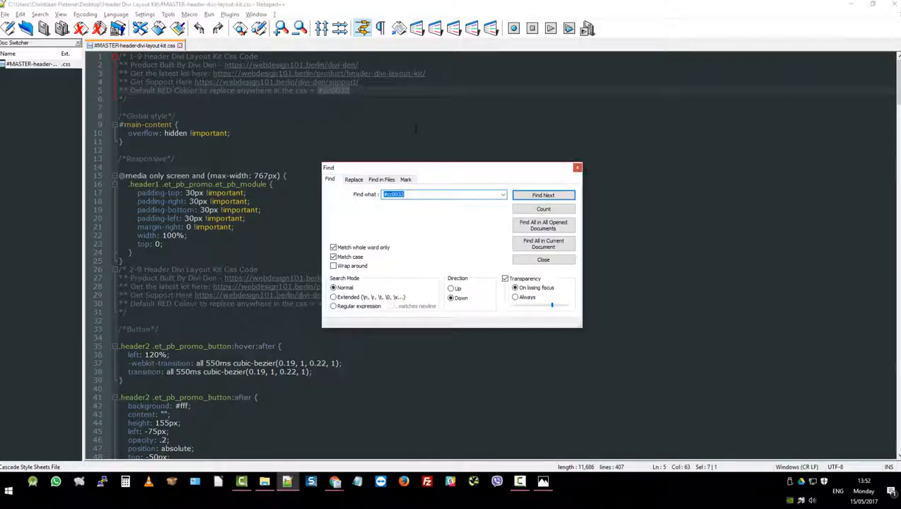
{"action": "left_click", "coordinate": [353, 179]}
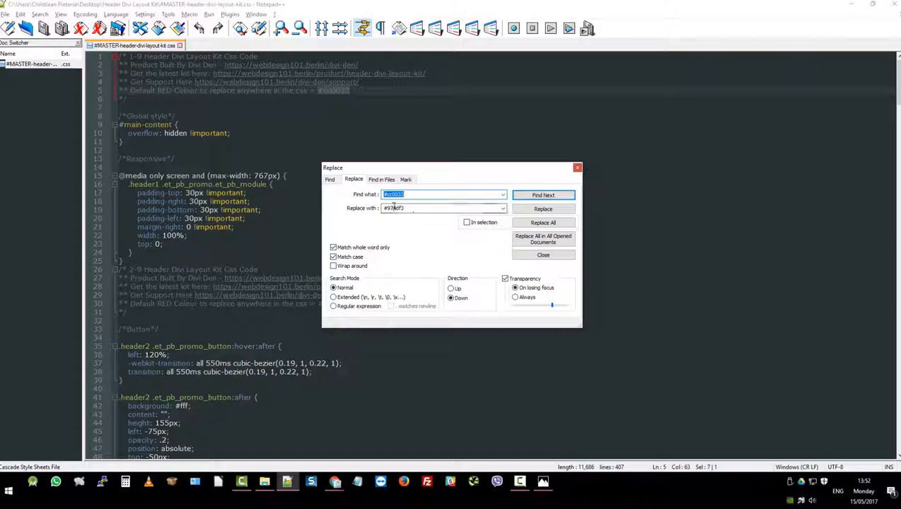
{"action": "left_click", "coordinate": [432, 208]}
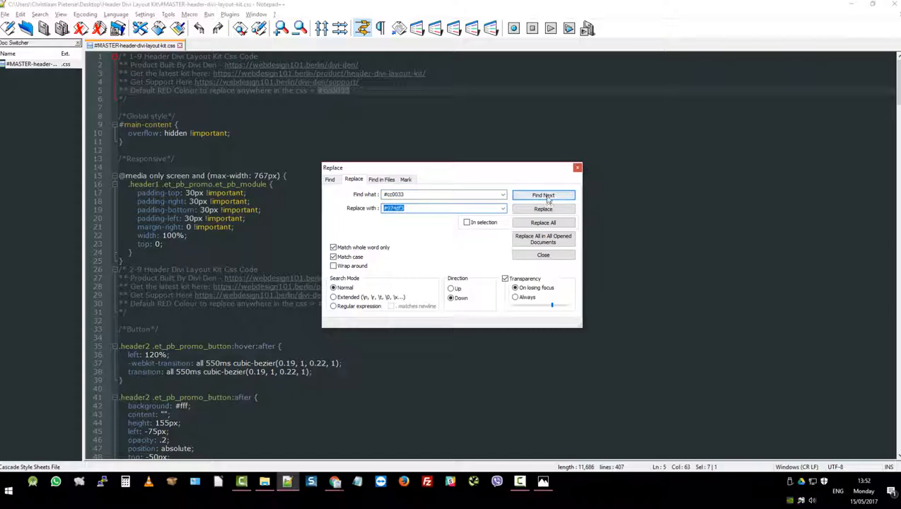
{"action": "left_click", "coordinate": [543, 222]}
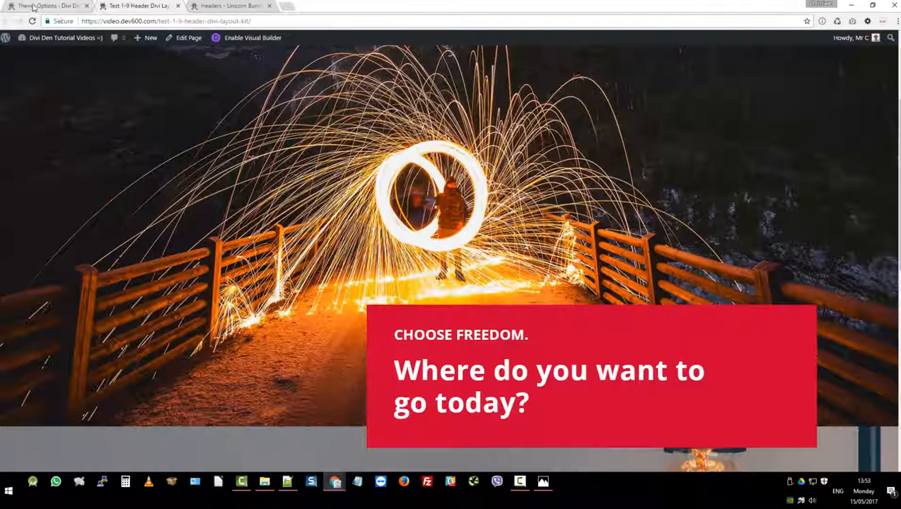
Scroll the Test 1-9 Header page at narrow and full width; the box is still red
{"action": "left_click", "coordinate": [39, 5]}
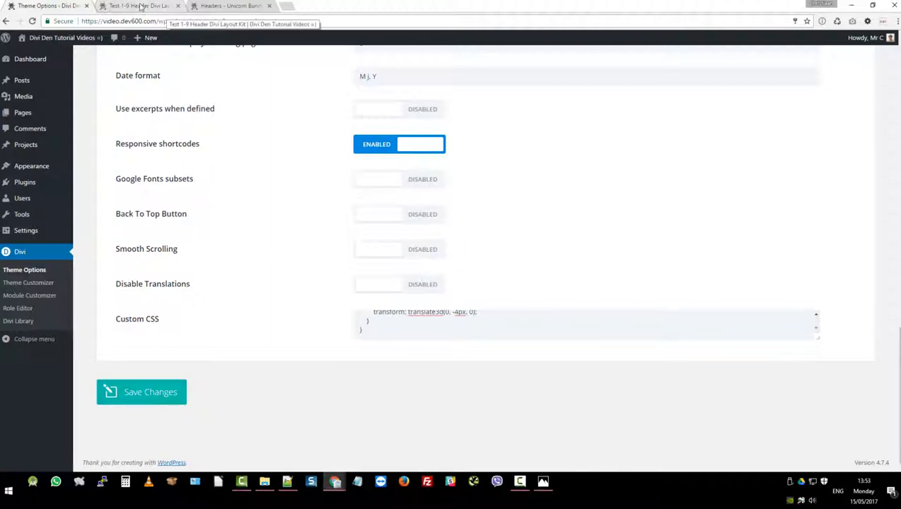
{"action": "left_click", "coordinate": [141, 7]}
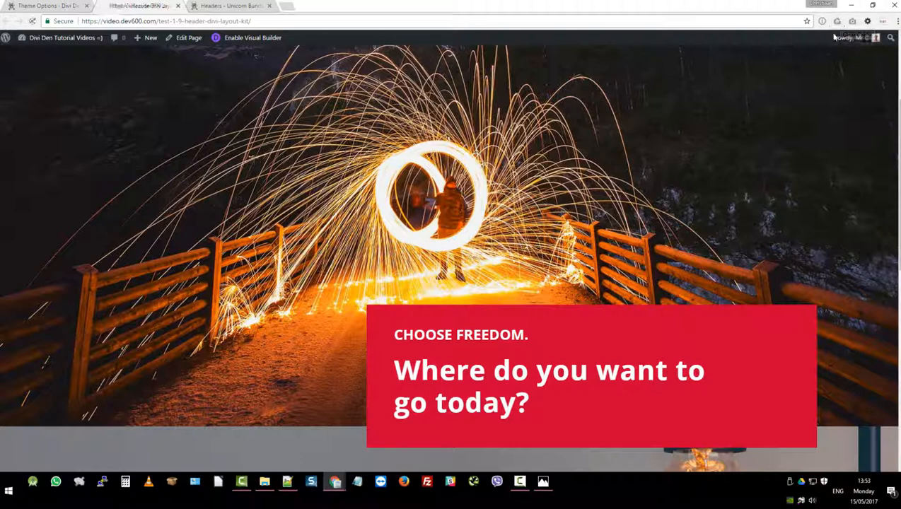
{"action": "scroll", "scroll_direction": "down", "scroll_amount": 3}
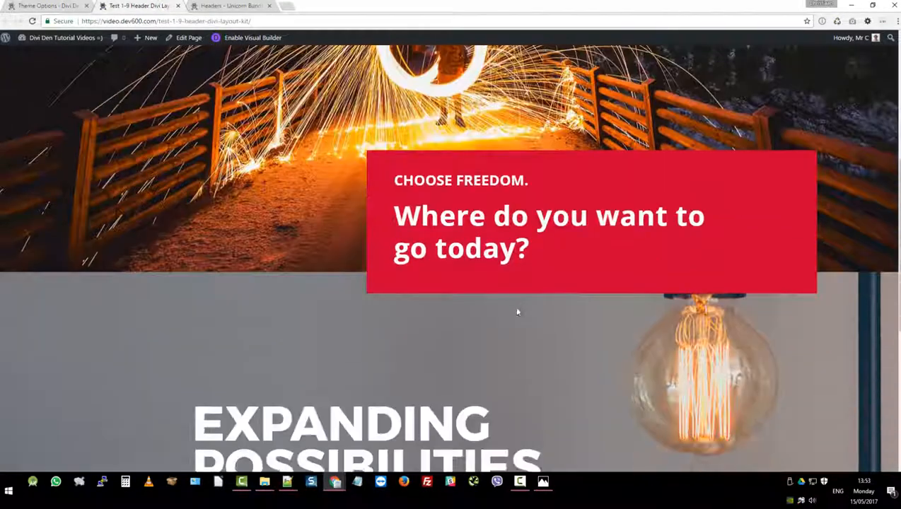
{"action": "scroll", "scroll_direction": "down", "scroll_amount": 3}
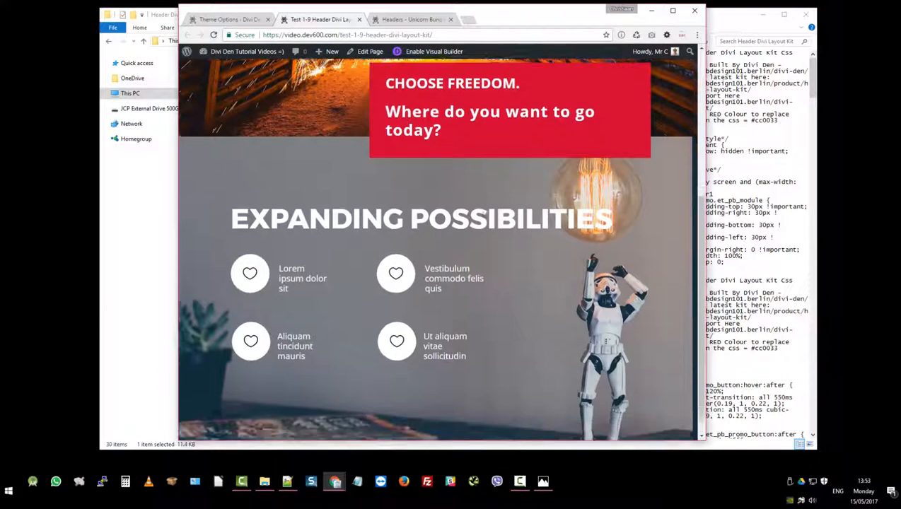
{"action": "scroll", "scroll_direction": "down", "scroll_amount": 3}
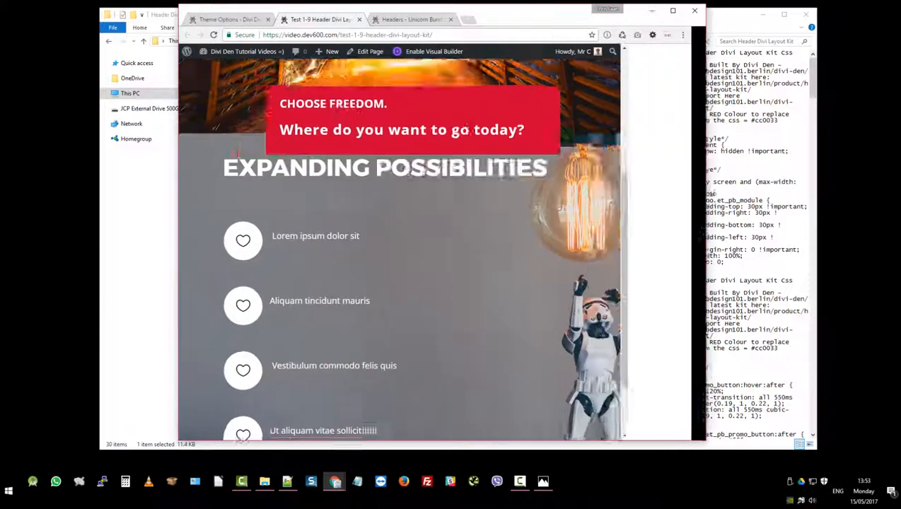
{"action": "left_click", "coordinate": [671, 11]}
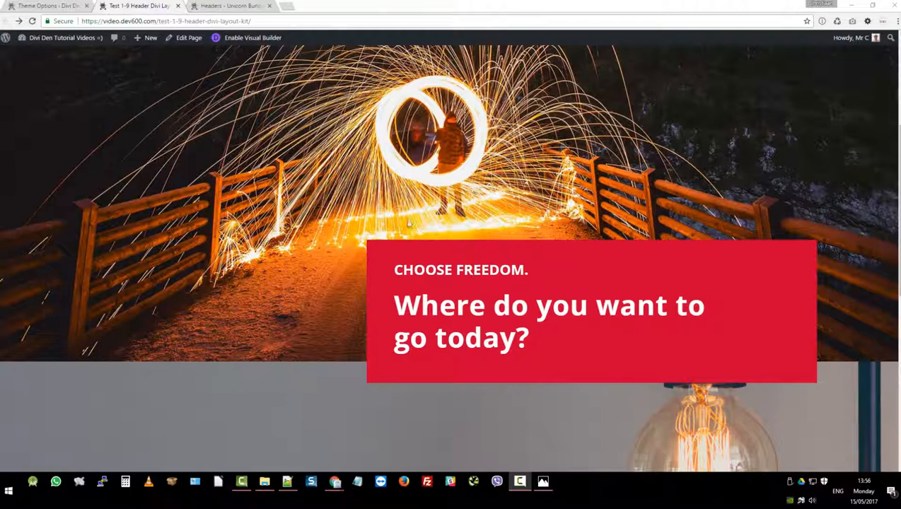
{"action": "mouse_move", "coordinate": [185, 40]}
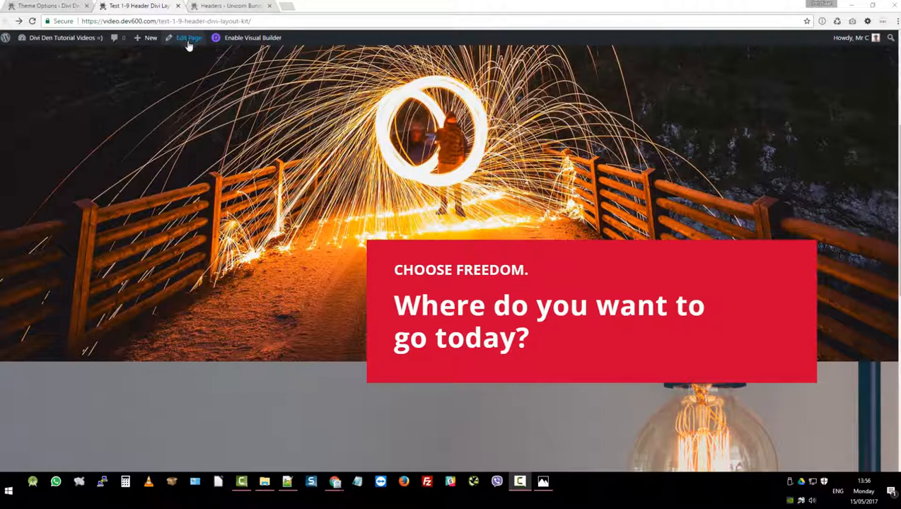
Open the page in the Divi editor and set the call-to-action module's background to purple
{"action": "left_click", "coordinate": [187, 38]}
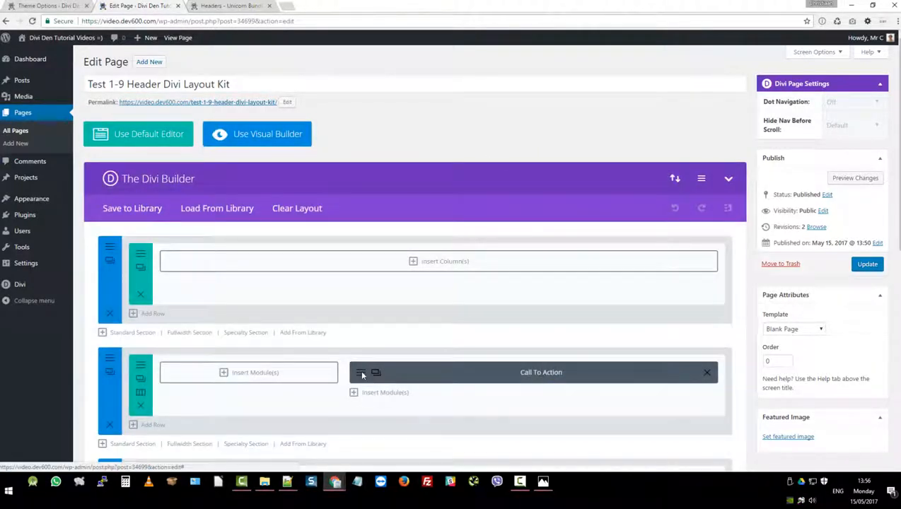
{"action": "left_click", "coordinate": [360, 373]}
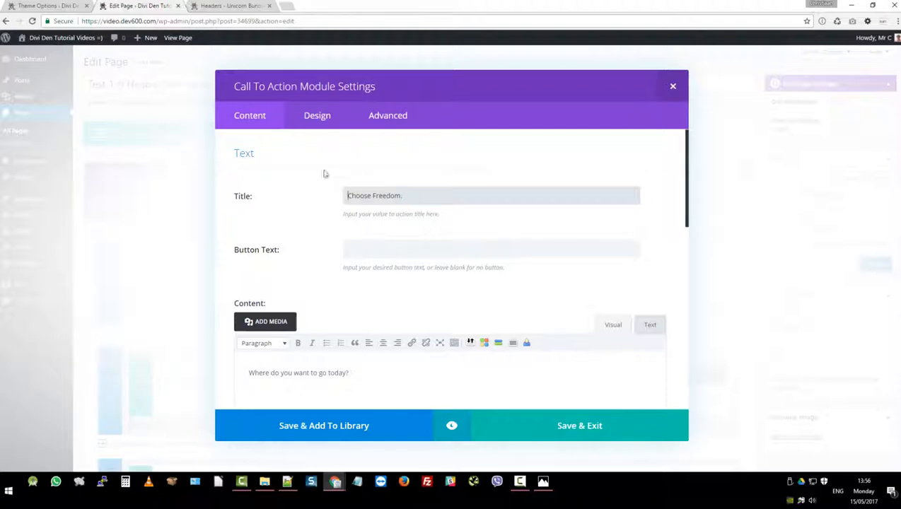
{"action": "scroll", "scroll_direction": "down", "scroll_amount": 3}
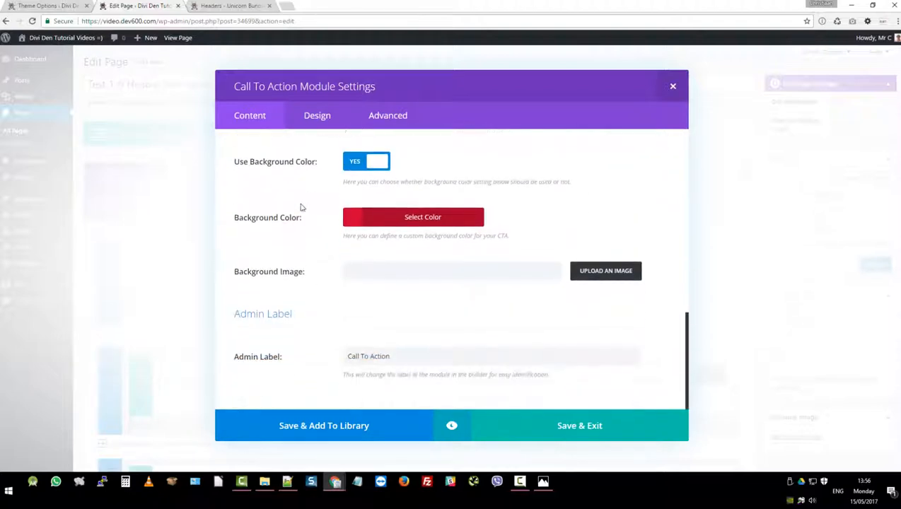
{"action": "left_click", "coordinate": [413, 216]}
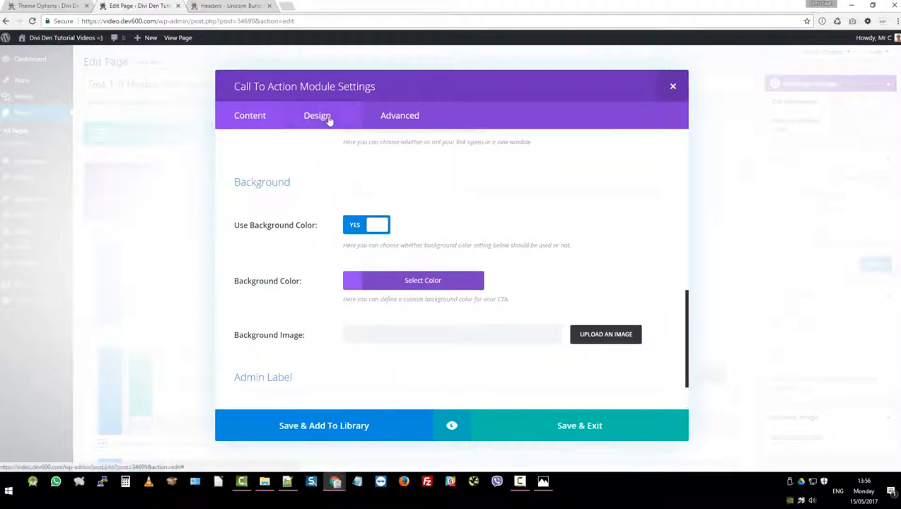
Review the call-to-action module's Design and Advanced custom CSS settings
{"action": "left_click", "coordinate": [317, 115]}
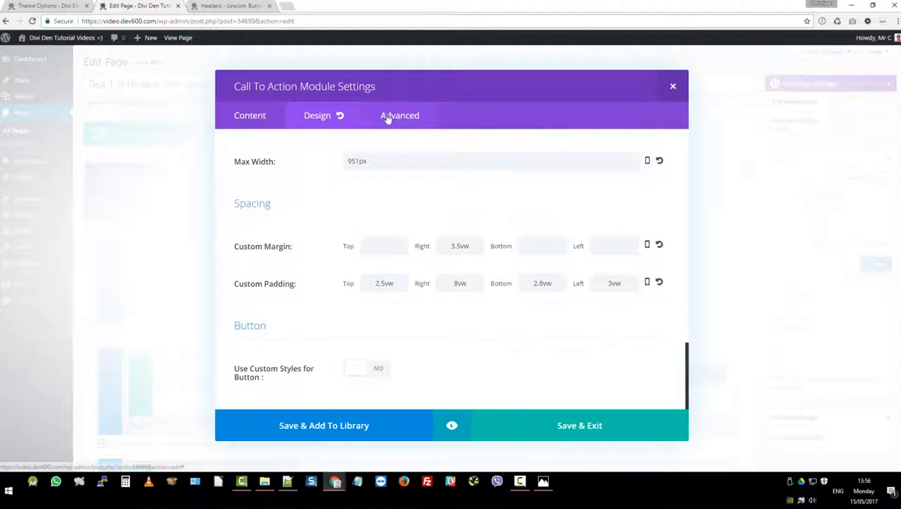
{"action": "left_click", "coordinate": [399, 115]}
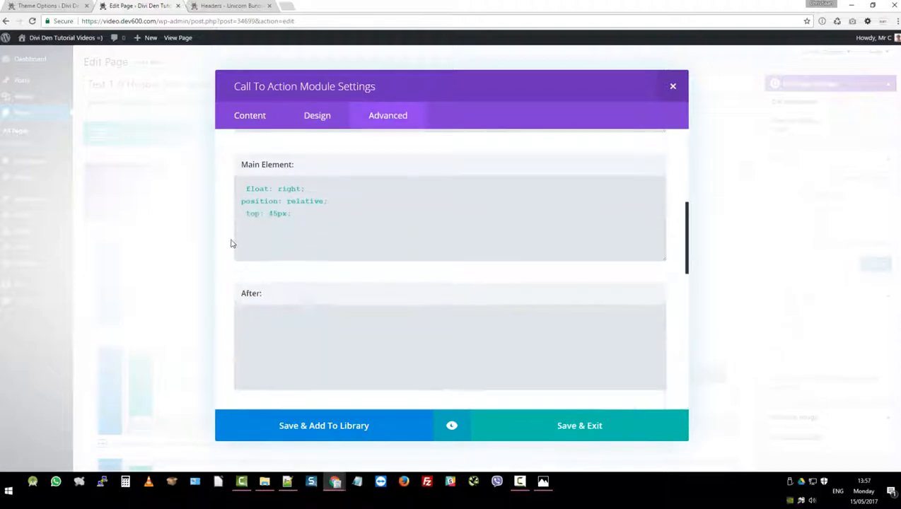
{"action": "scroll", "scroll_direction": "down", "scroll_amount": 3}
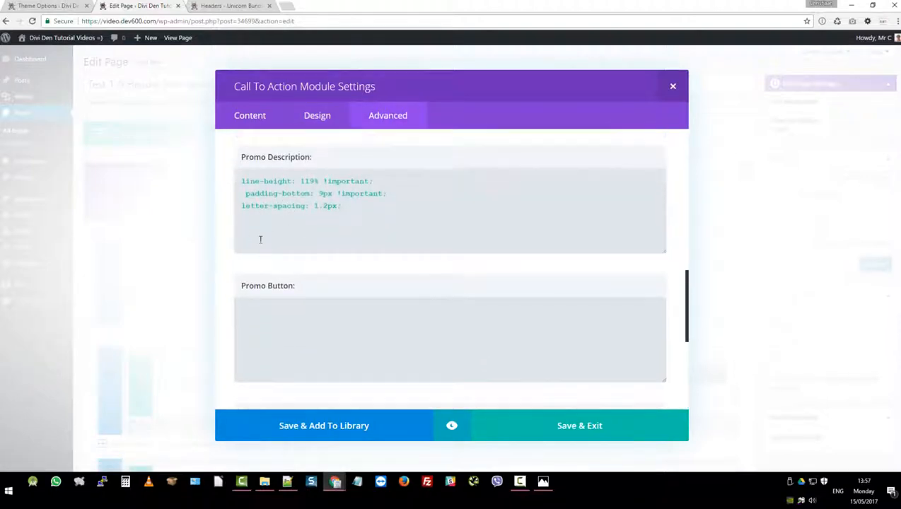
{"action": "scroll", "scroll_direction": "down", "scroll_amount": 3}
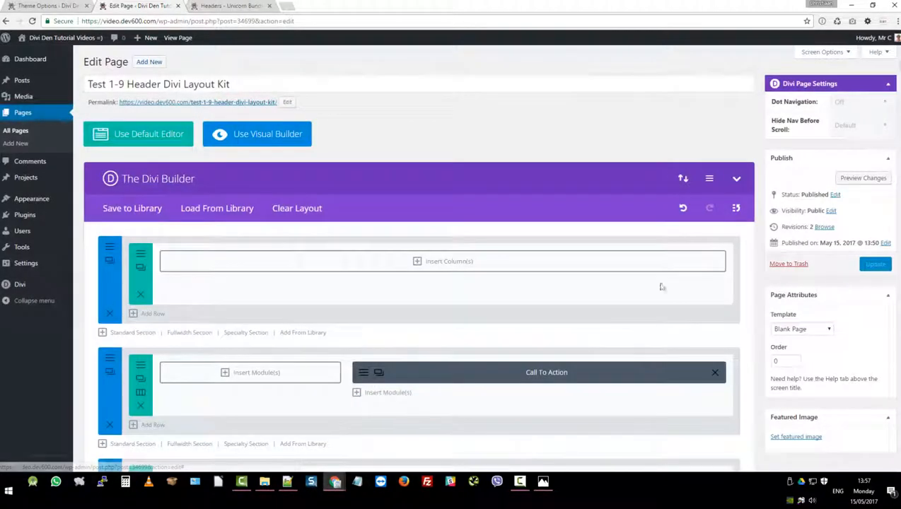
Update the page, then view the live site and scroll to the purple call-to-action box
{"action": "left_click", "coordinate": [874, 264]}
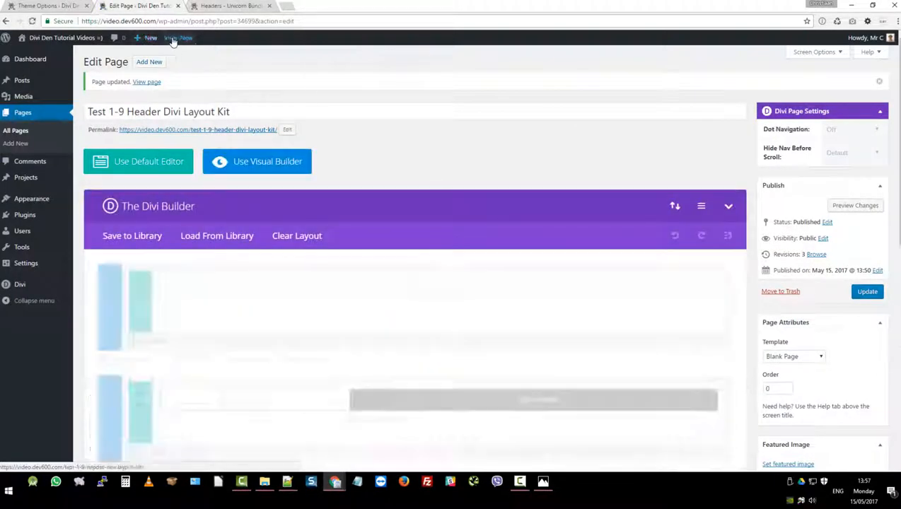
{"action": "left_click", "coordinate": [146, 81]}
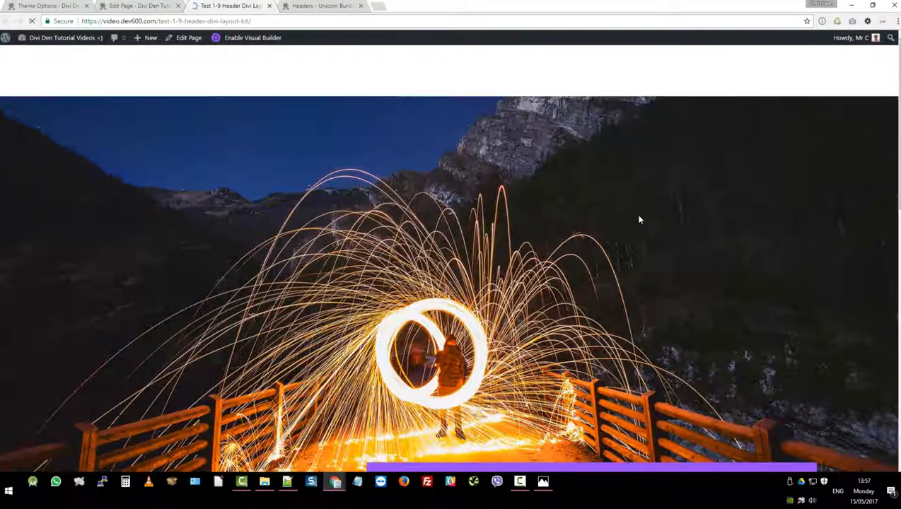
{"action": "scroll", "scroll_direction": "down", "scroll_amount": 3}
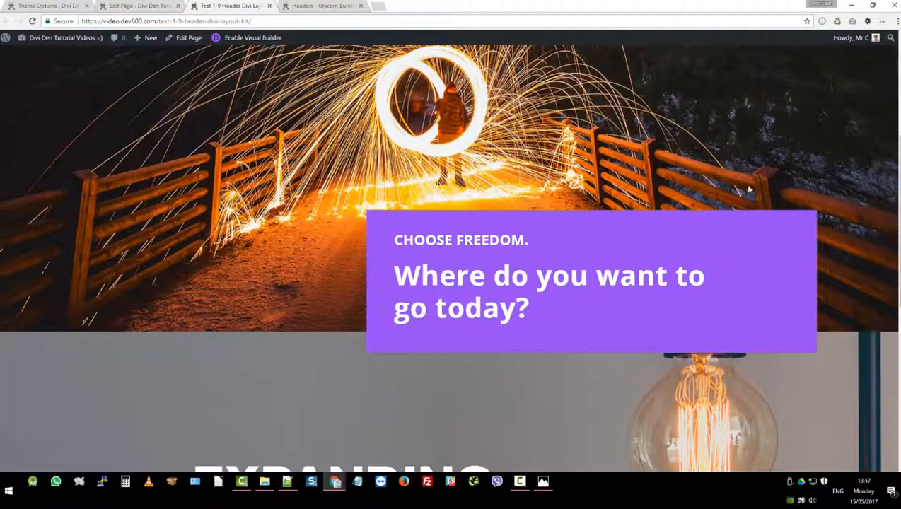